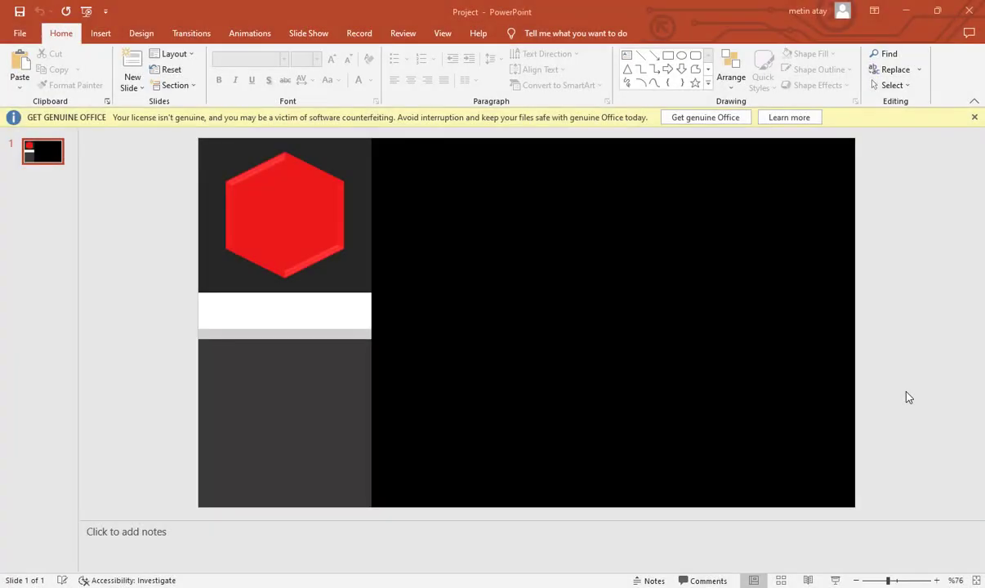
{"action": "mouse_move", "coordinate": [438, 329]}
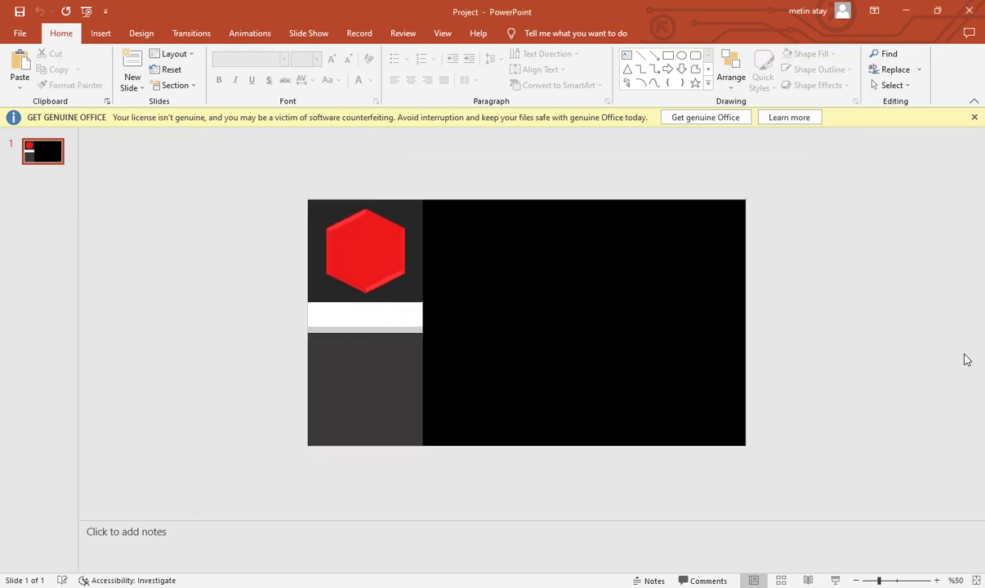
{"action": "mouse_move", "coordinate": [432, 400]}
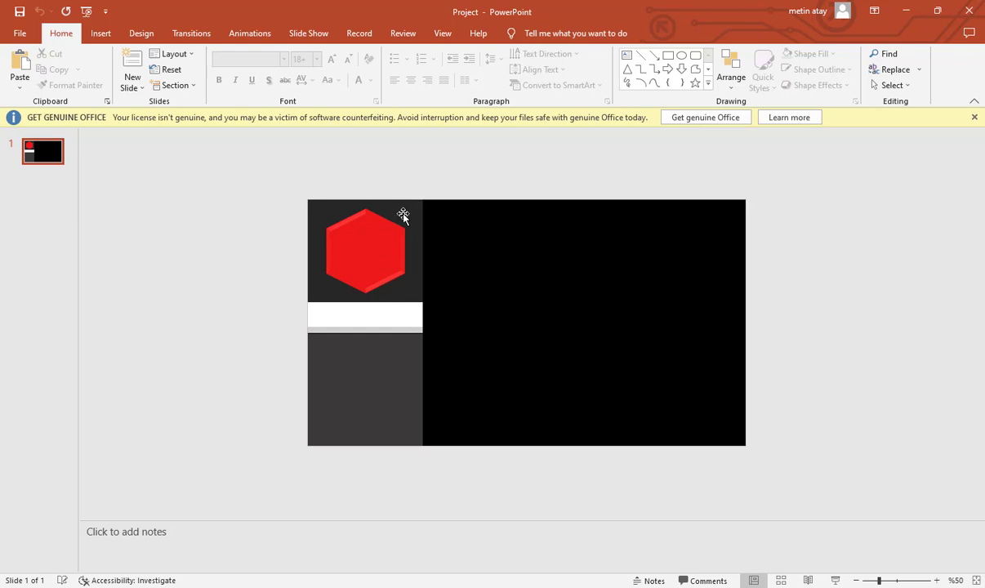
Step: Fill the top panel light grey and the bottom panel White, Background 1, Darker 50%
{"action": "left_click", "coordinate": [365, 251]}
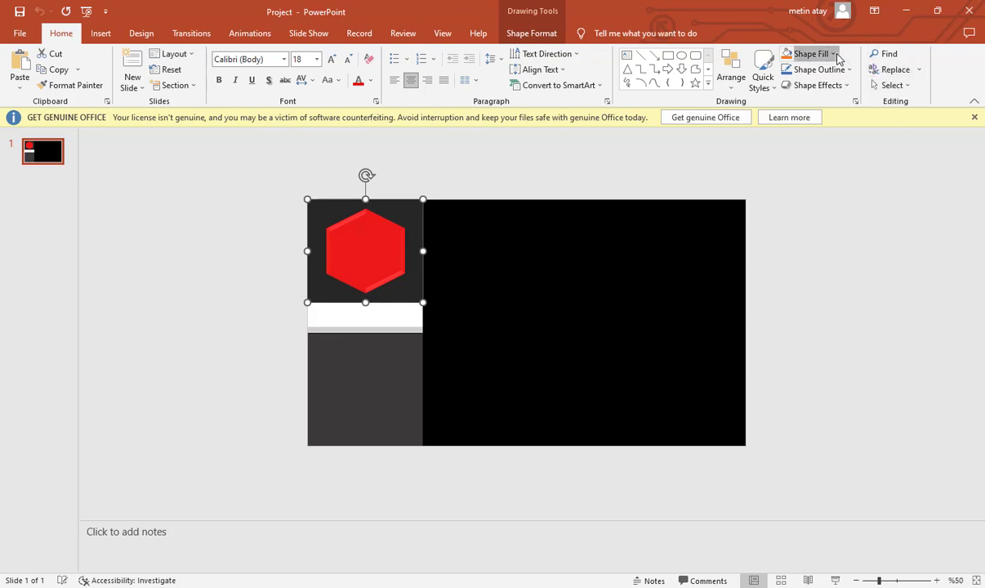
{"action": "left_click", "coordinate": [833, 53]}
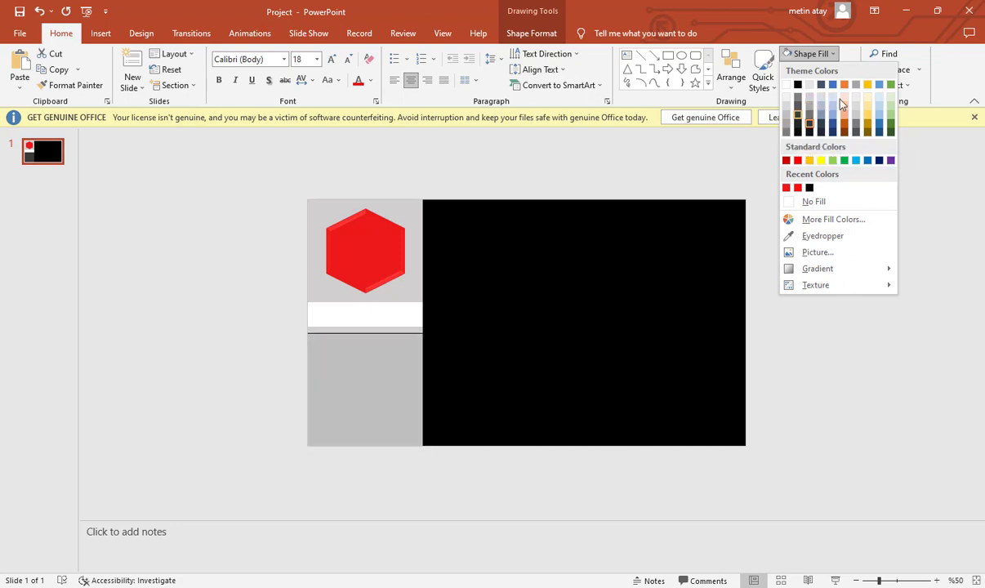
{"action": "mouse_move", "coordinate": [789, 124]}
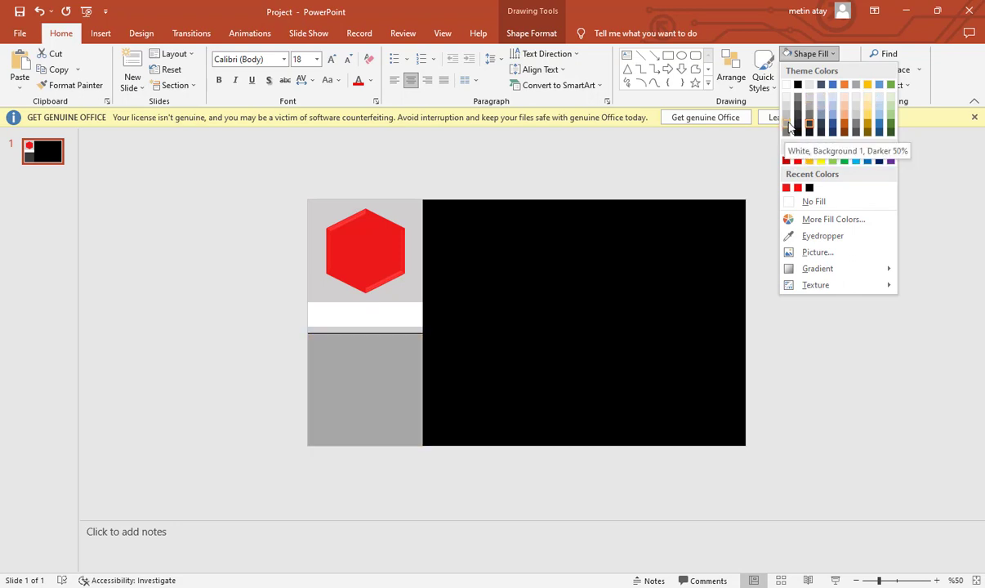
{"action": "left_click", "coordinate": [293, 374]}
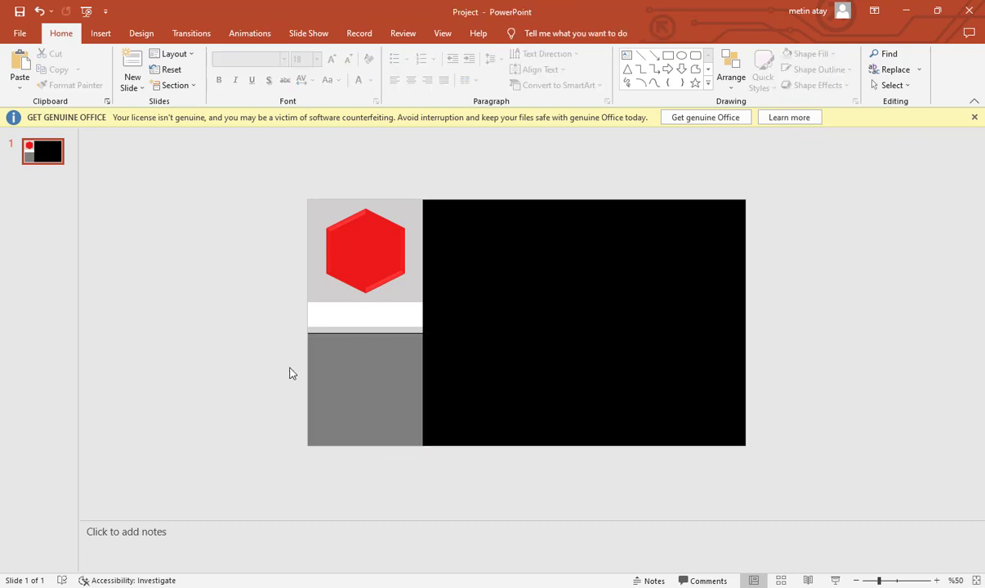
{"action": "left_click", "coordinate": [364, 392]}
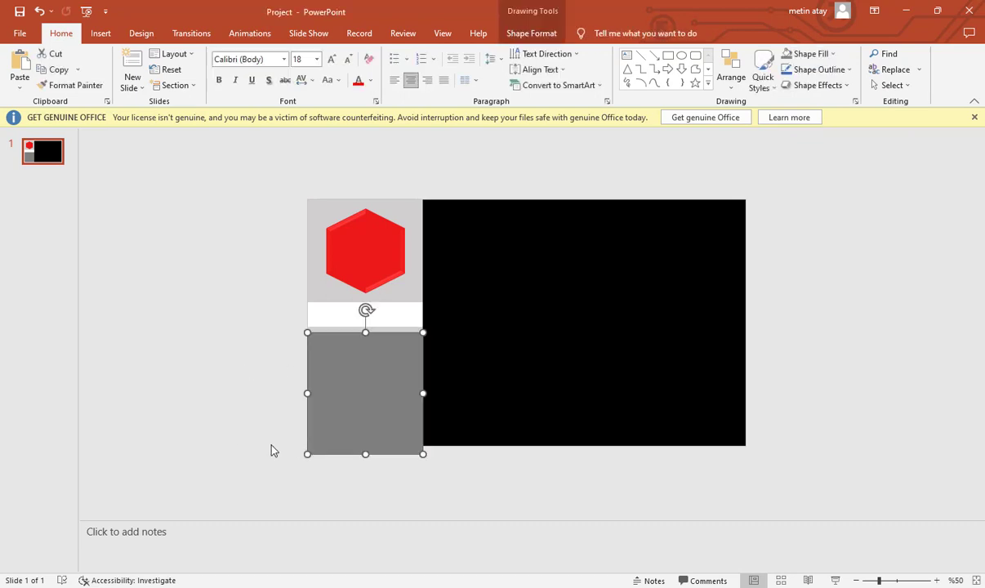
{"action": "left_click", "coordinate": [887, 406]}
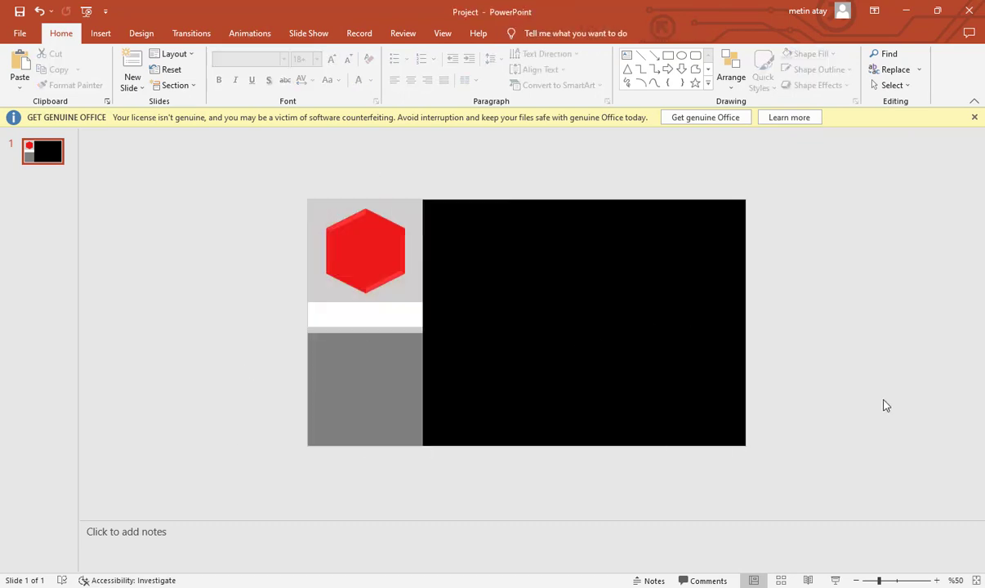
{"action": "left_click", "coordinate": [365, 251]}
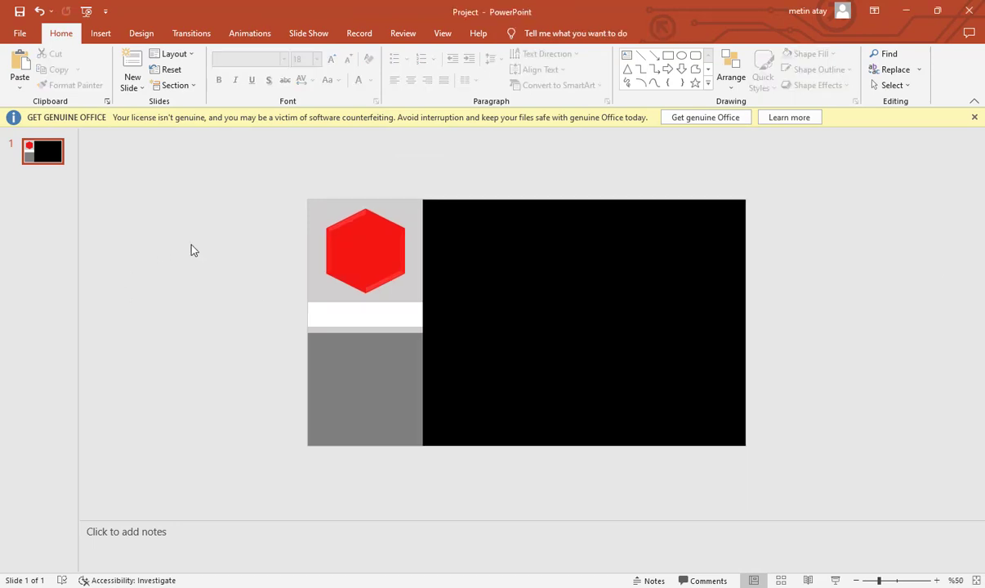
{"action": "mouse_move", "coordinate": [560, 389]}
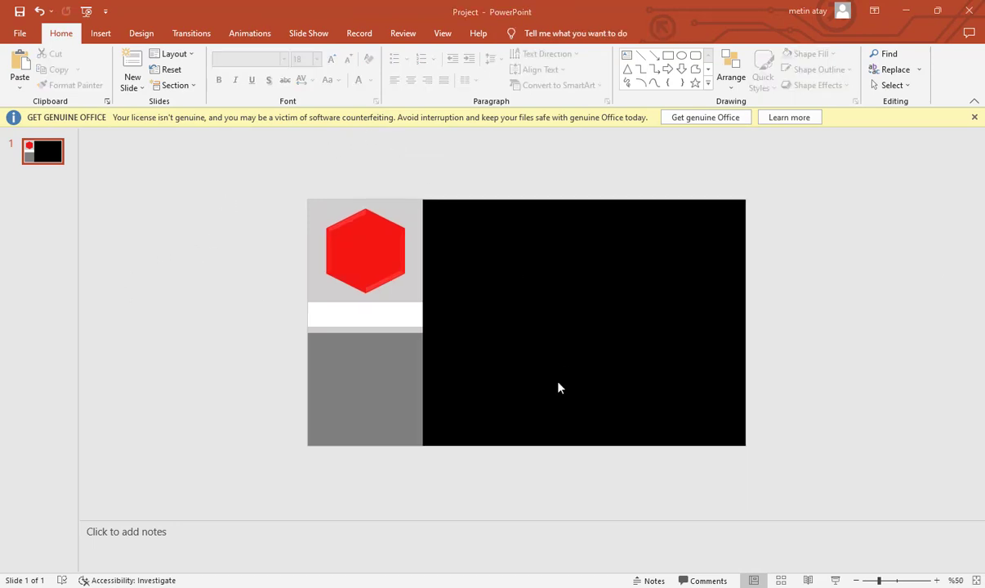
{"action": "mouse_move", "coordinate": [710, 343]}
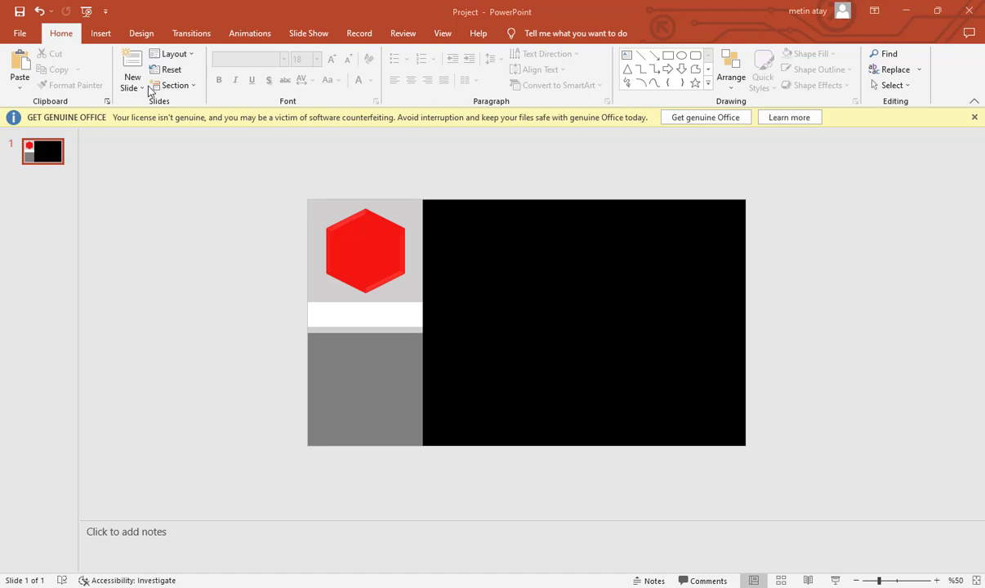
{"action": "mouse_move", "coordinate": [101, 33]}
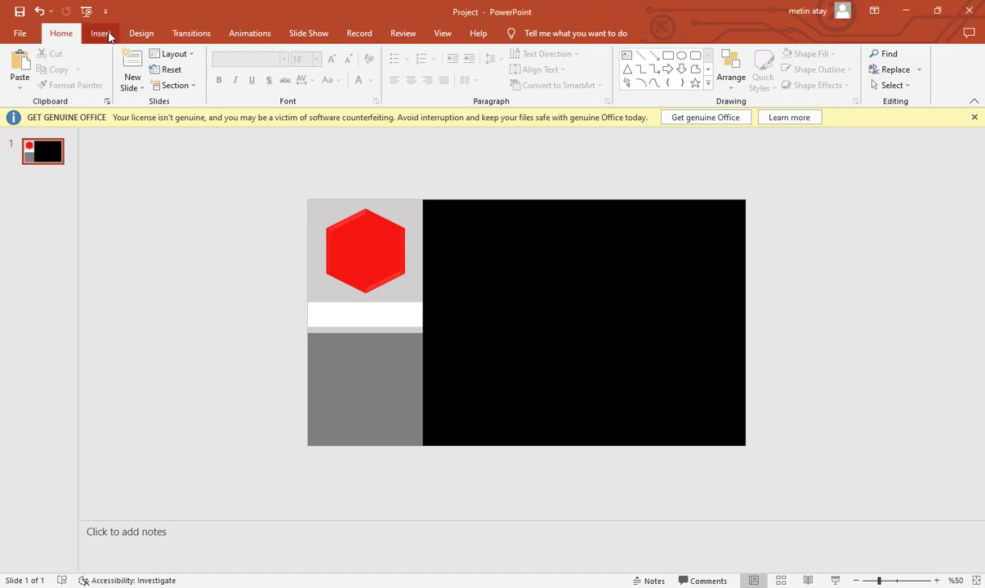
Step: Draw a text box across the white band reading SLOVAKIA in bold, centred 28 pt
{"action": "left_click", "coordinate": [366, 250]}
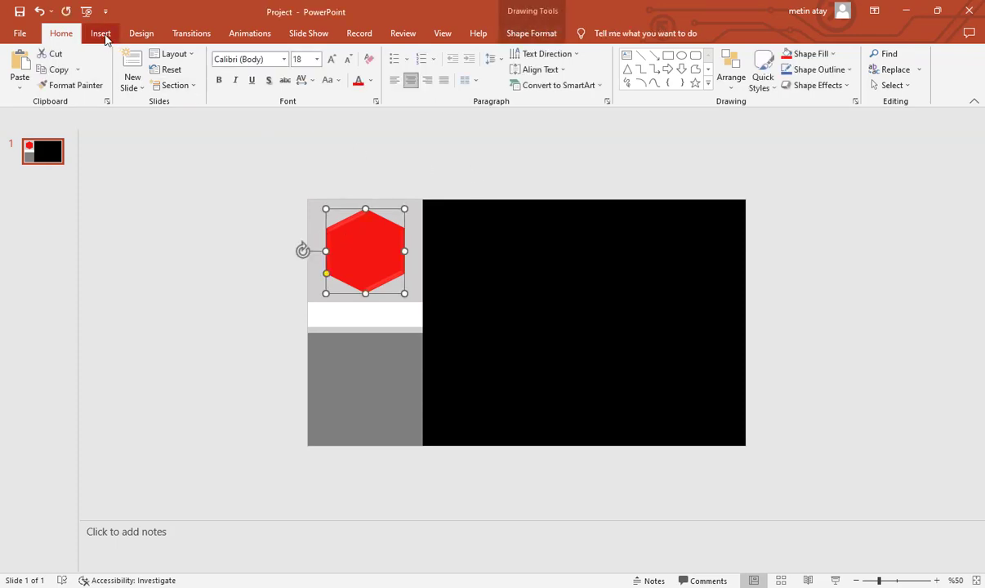
{"action": "left_click", "coordinate": [100, 33]}
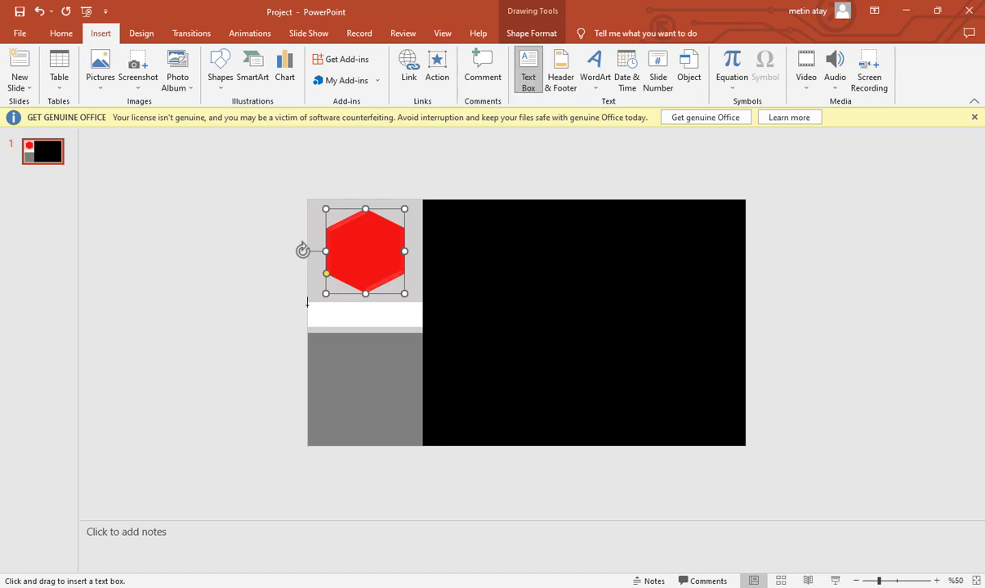
{"action": "left_click_drag", "start_coordinate": [308, 302], "coordinate": [419, 325]}
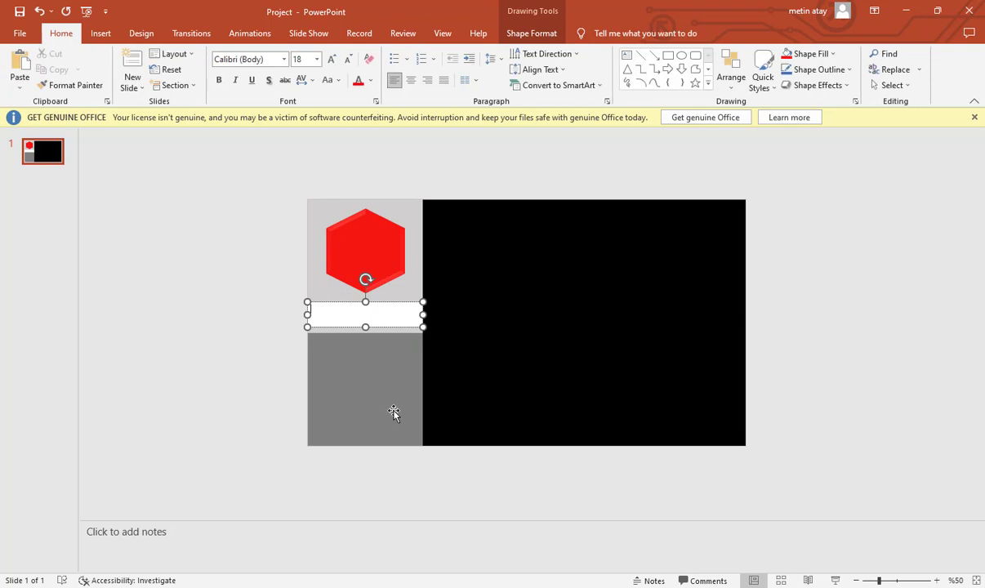
{"action": "mouse_move", "coordinate": [178, 337]}
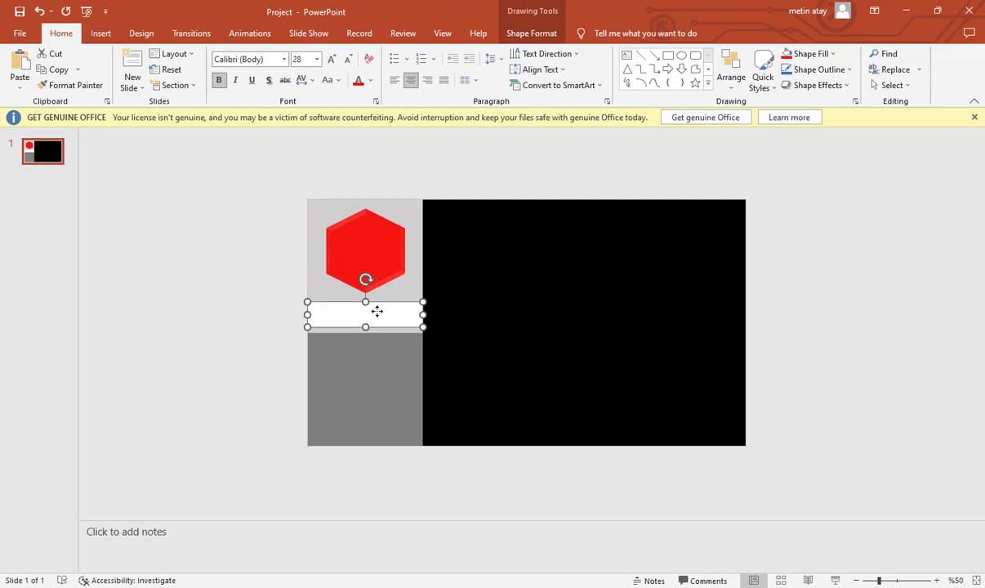
{"action": "type", "text": "d"}
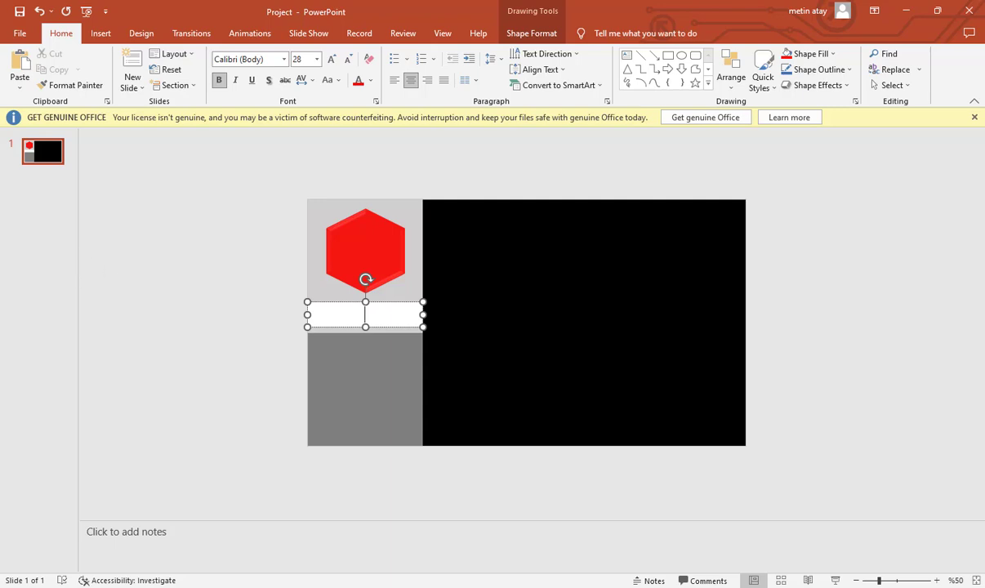
{"action": "left_click", "coordinate": [269, 337]}
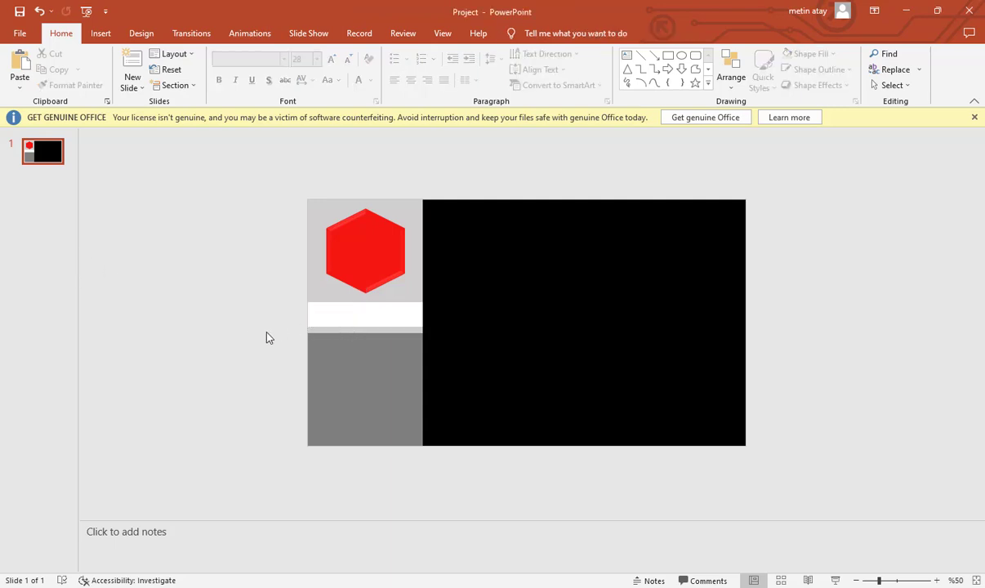
{"action": "left_click", "coordinate": [365, 314]}
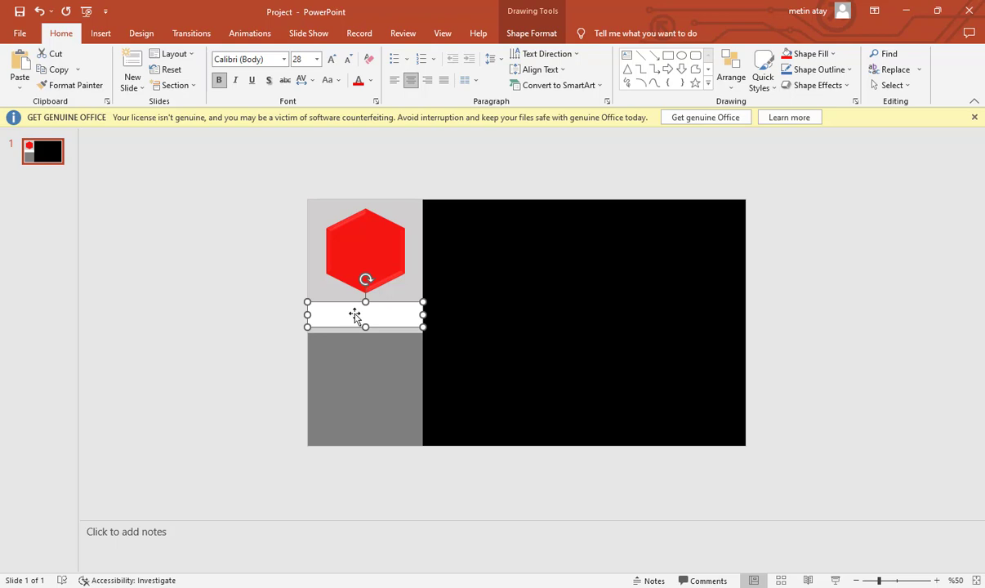
{"action": "type", "text": "LO"}
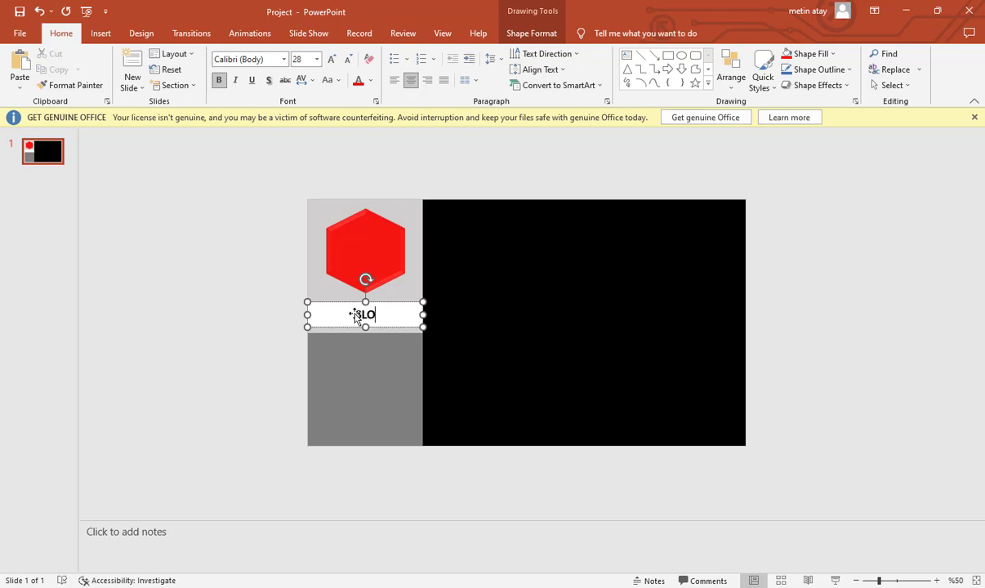
{"action": "type", "text": "SLOVAKIA"}
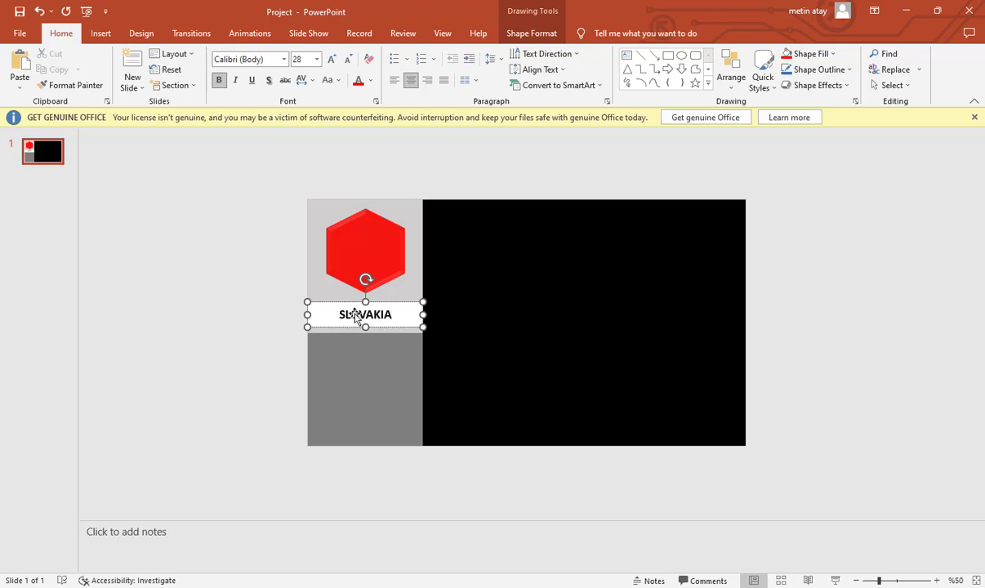
{"action": "left_click", "coordinate": [243, 345]}
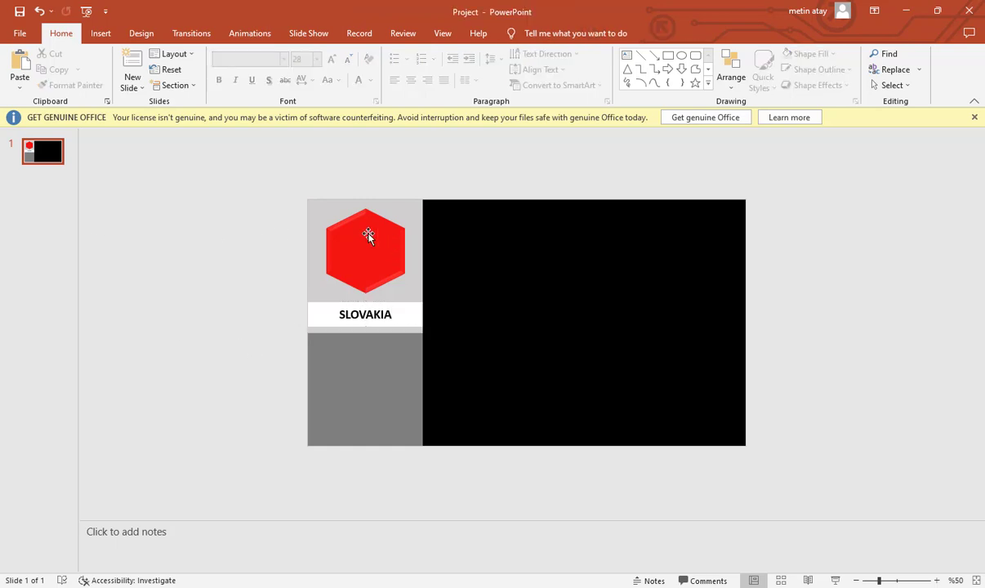
Step: Add a white PEACE INDEX text box on the red hexagon
{"action": "left_click", "coordinate": [365, 251]}
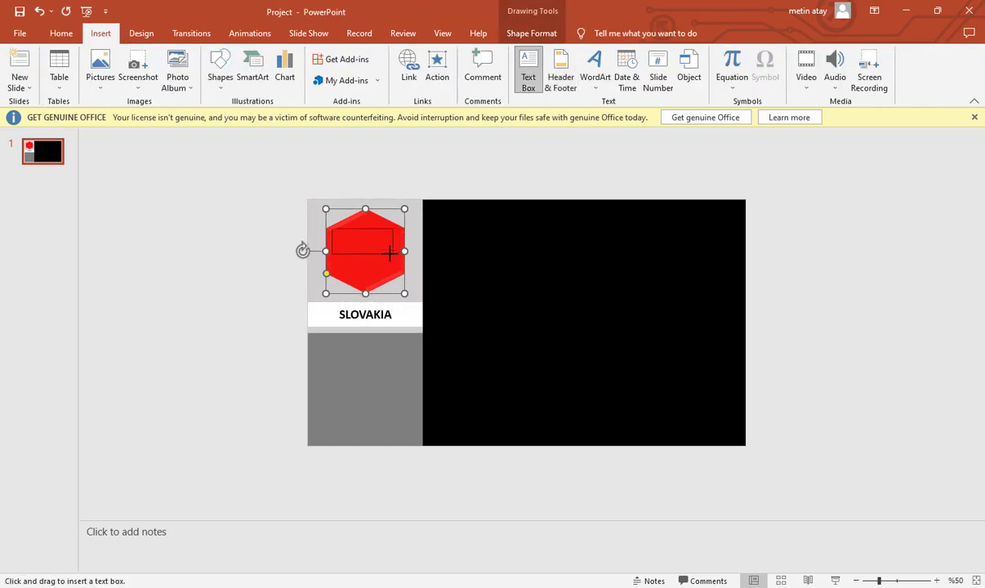
{"action": "left_click", "coordinate": [61, 33]}
{"action": "type", "text": "PEACE INDEX"}
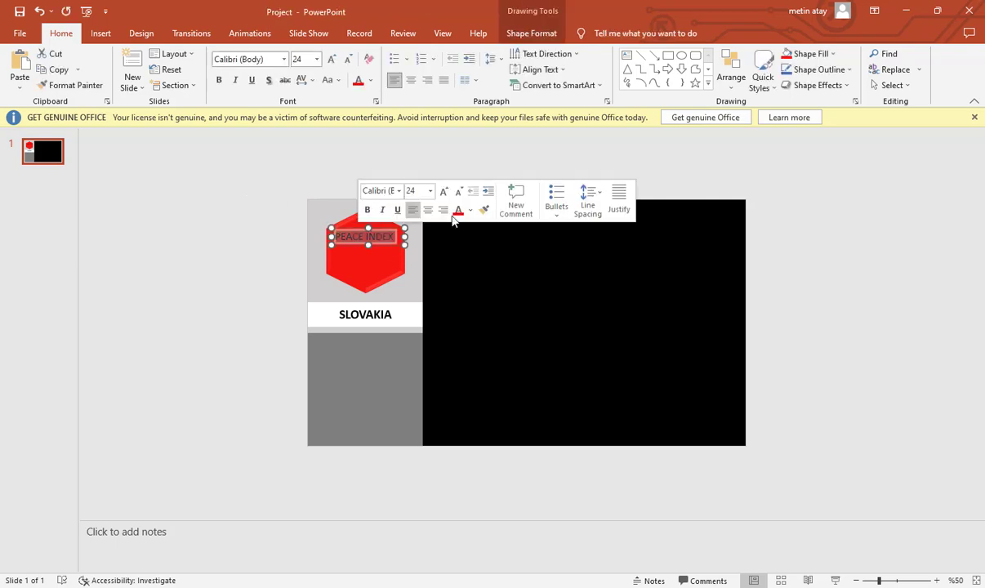
{"action": "left_click", "coordinate": [572, 490]}
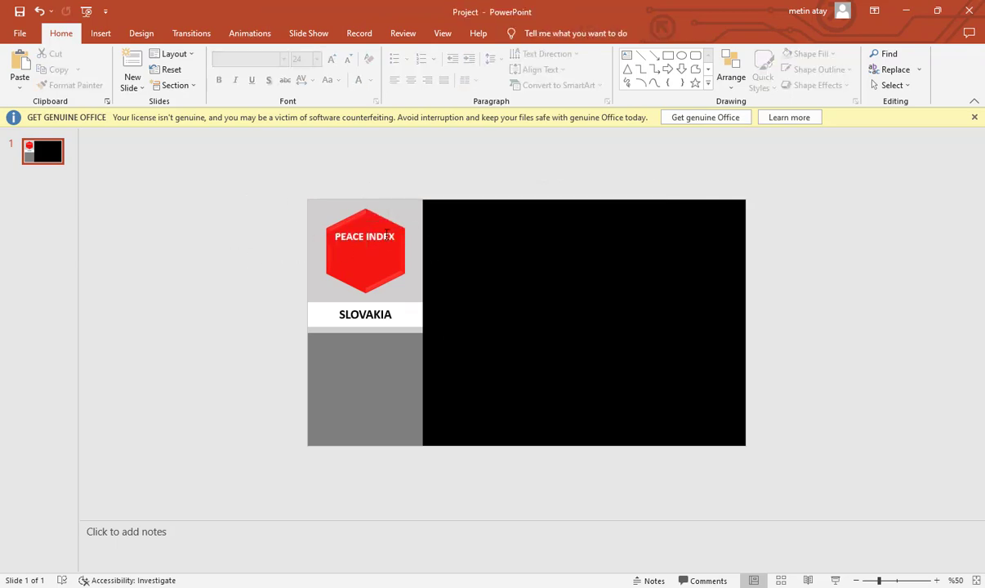
Step: Add a second text box with the score 1.5 enlarged to 66 pt white
{"action": "left_click", "coordinate": [100, 32]}
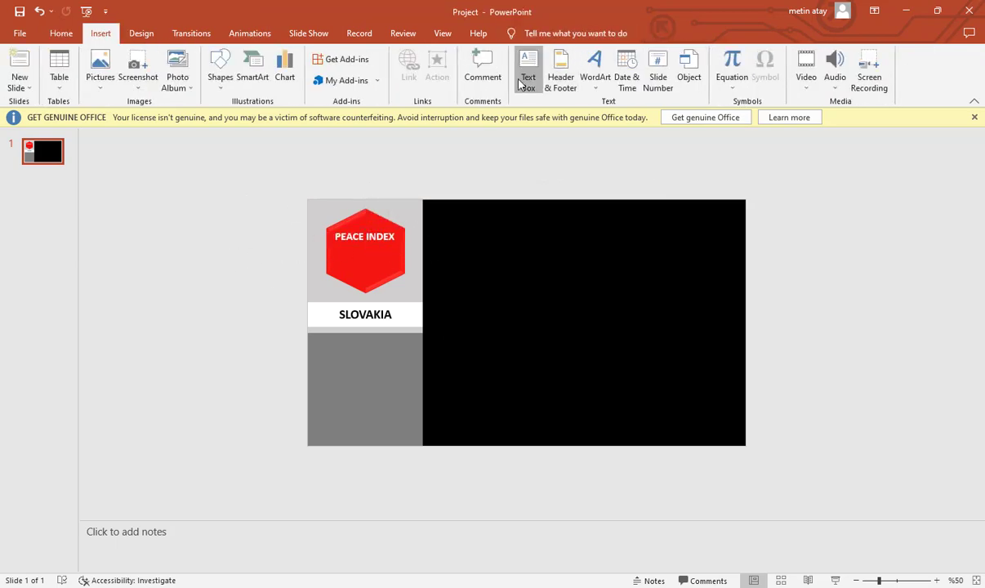
{"action": "left_click", "coordinate": [365, 249]}
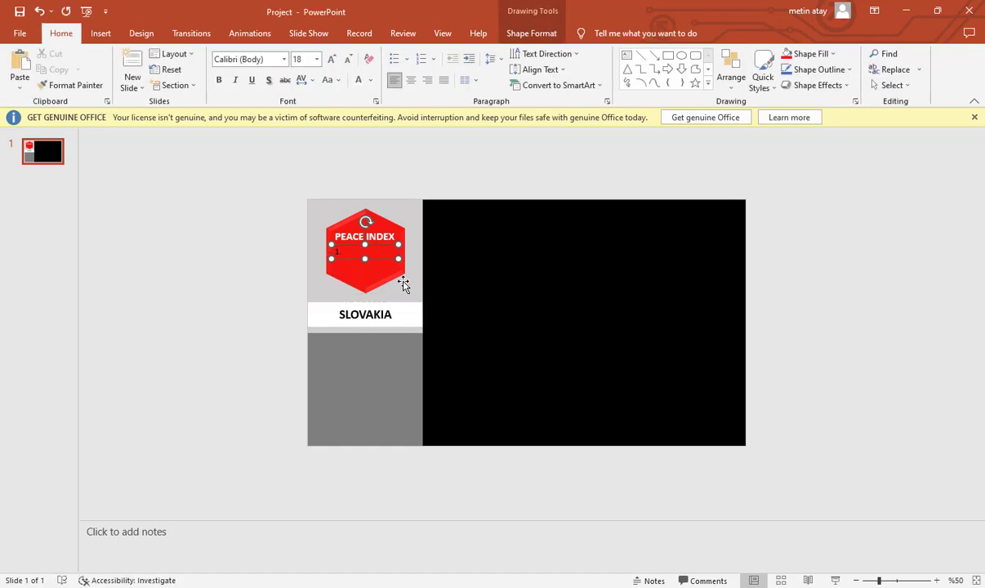
{"action": "mouse_move", "coordinate": [374, 255]}
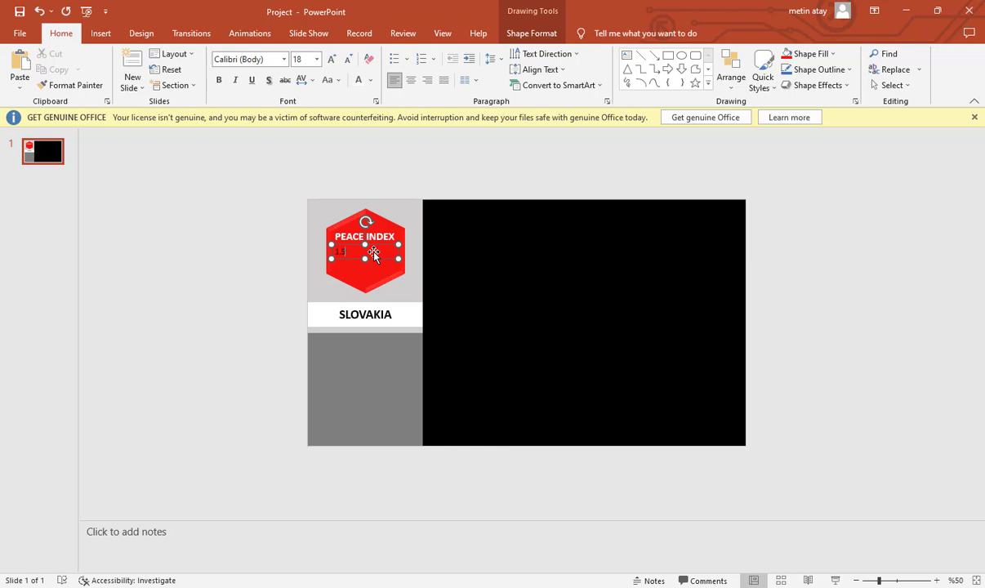
{"action": "left_click", "coordinate": [332, 59]}
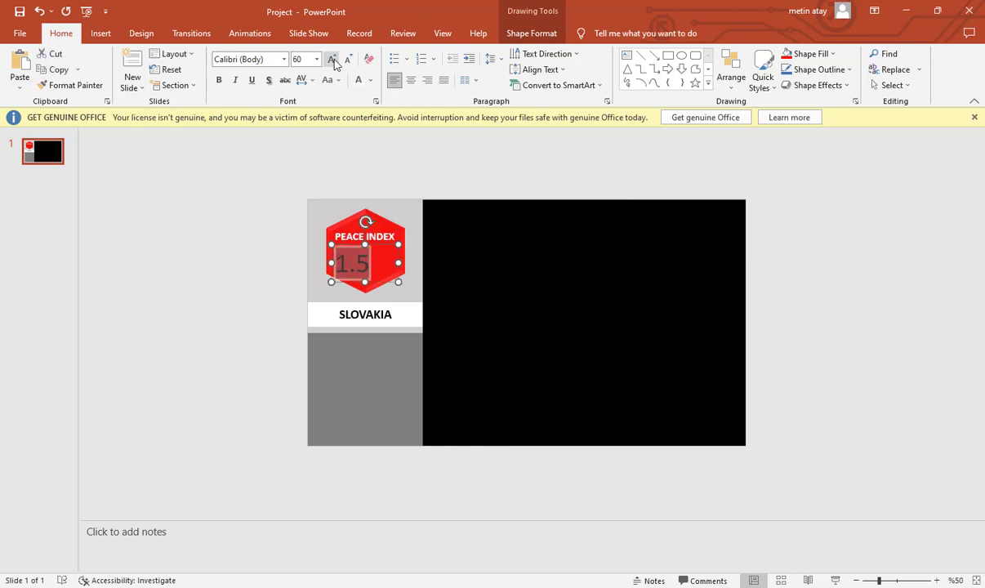
{"action": "left_click", "coordinate": [331, 59]}
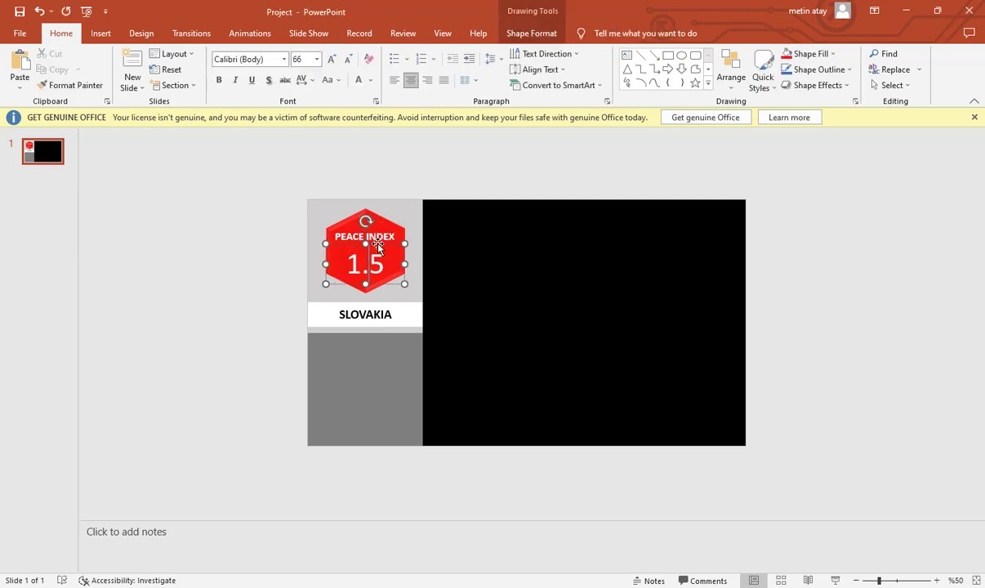
{"action": "double_click", "coordinate": [365, 264]}
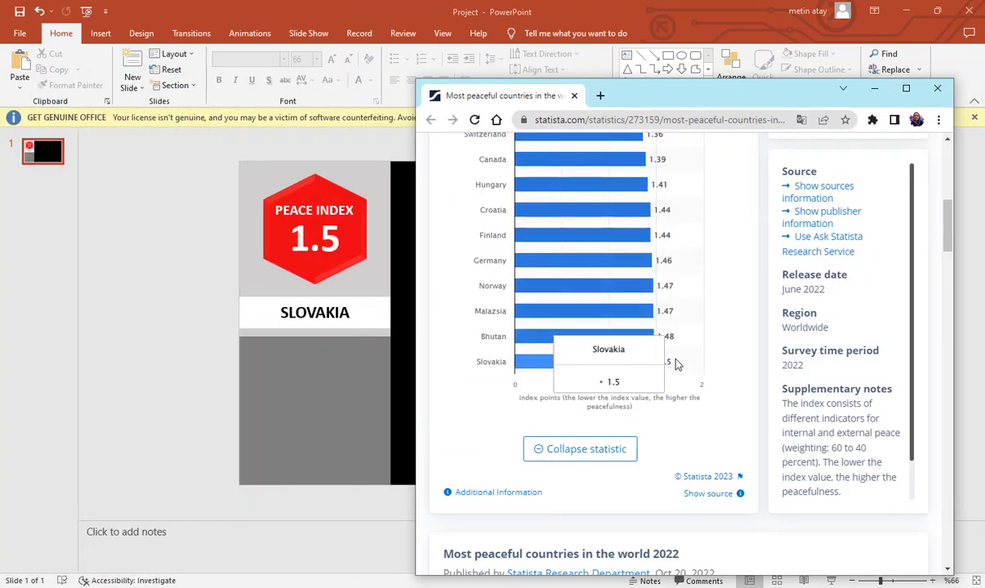
Step: Scroll Statista's 2022 Global Peace Index chart for country values, then minimize Chrome
{"action": "scroll", "scroll_direction": "up", "scroll_amount": 3}
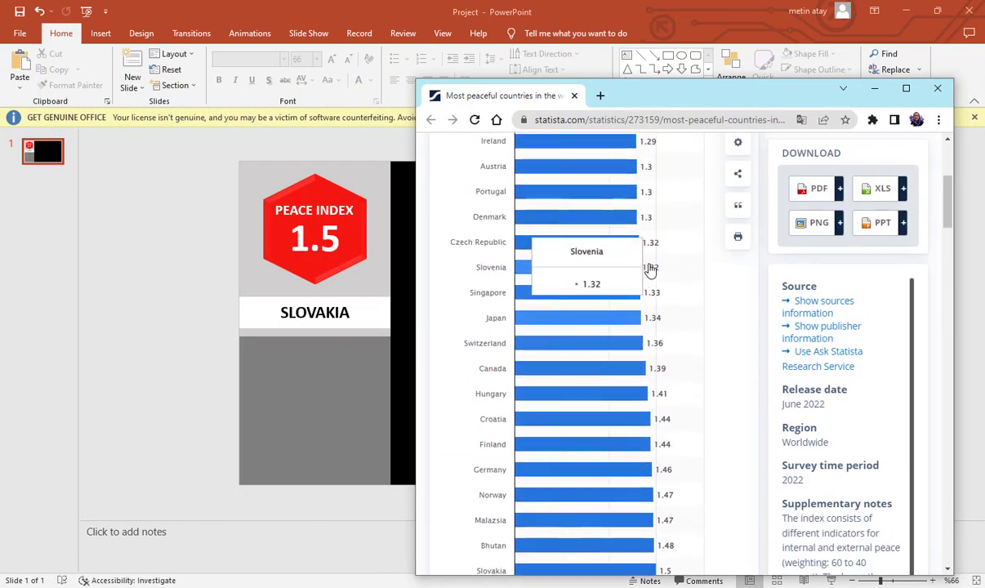
{"action": "scroll", "scroll_direction": "up", "scroll_amount": 3}
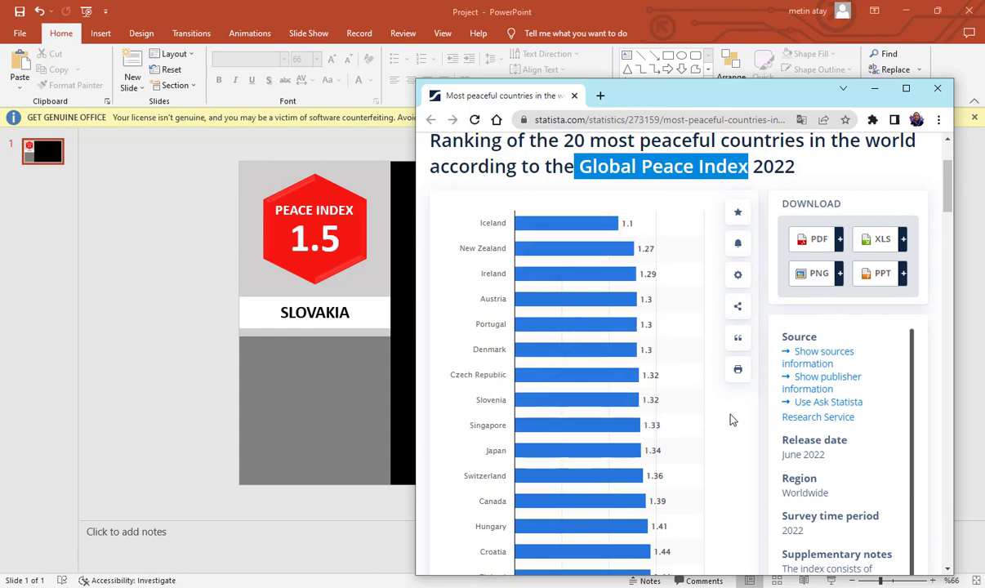
{"action": "scroll", "scroll_direction": "down", "scroll_amount": 3}
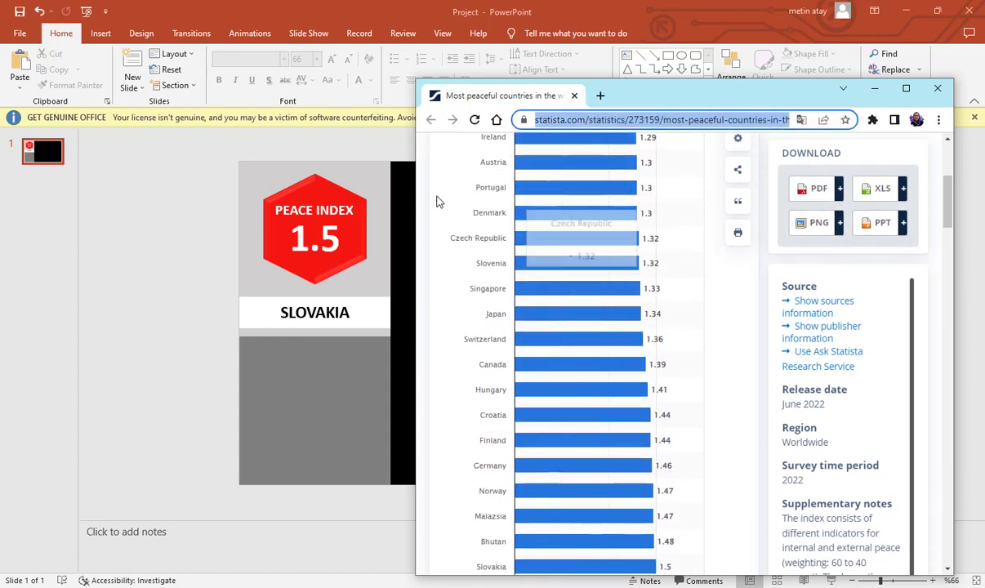
{"action": "left_click", "coordinate": [937, 88]}
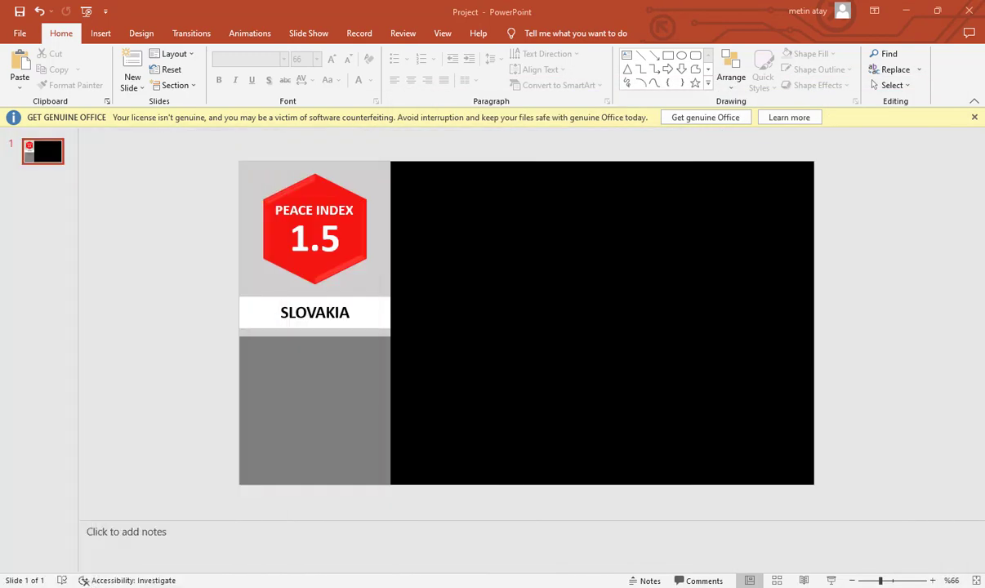
{"action": "mouse_move", "coordinate": [298, 363]}
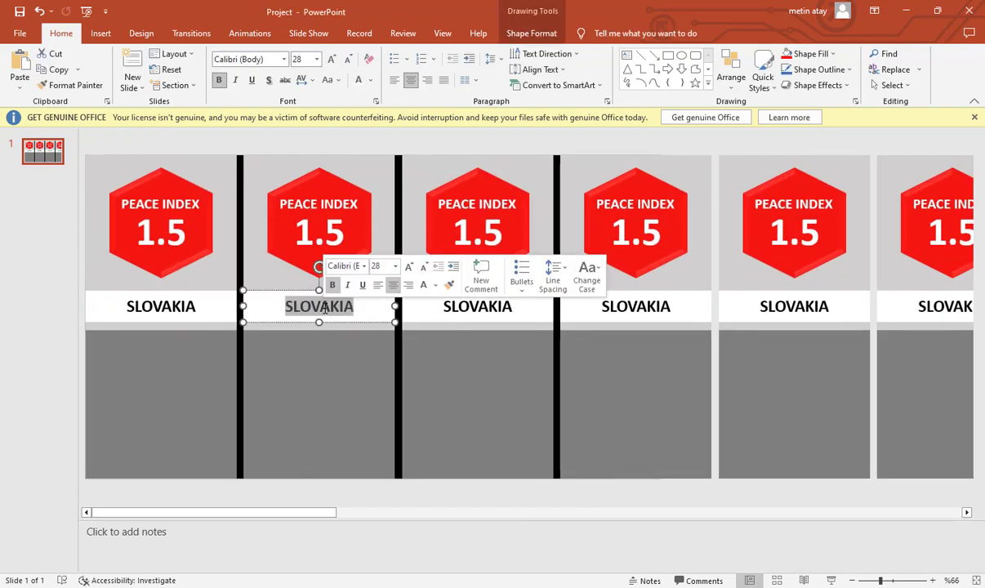
Step: Retype the duplicated cards' names, such as Bhutan and Switzerland, and their index numbers
{"action": "type", "text": "BHUTAN"}
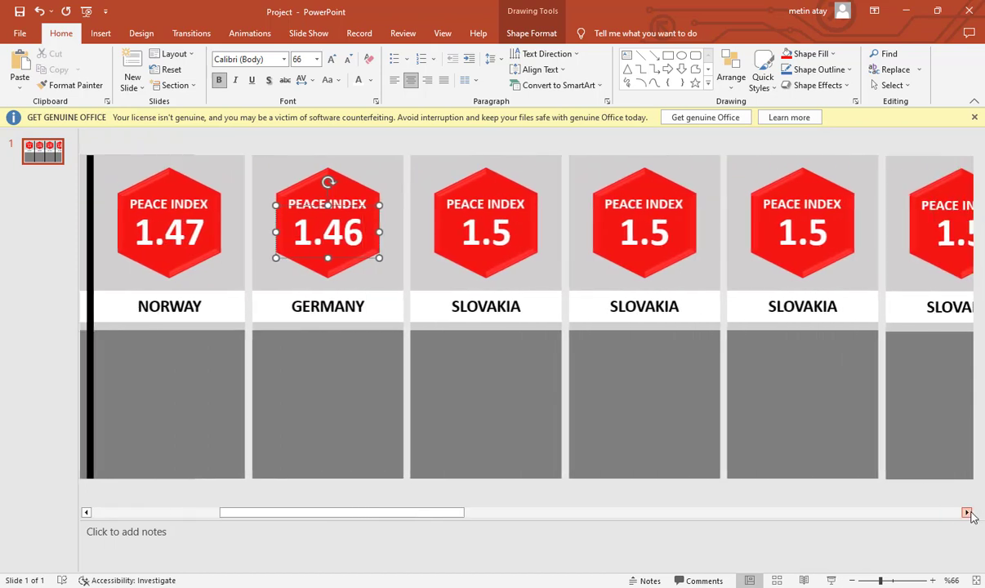
{"action": "left_click", "coordinate": [967, 512]}
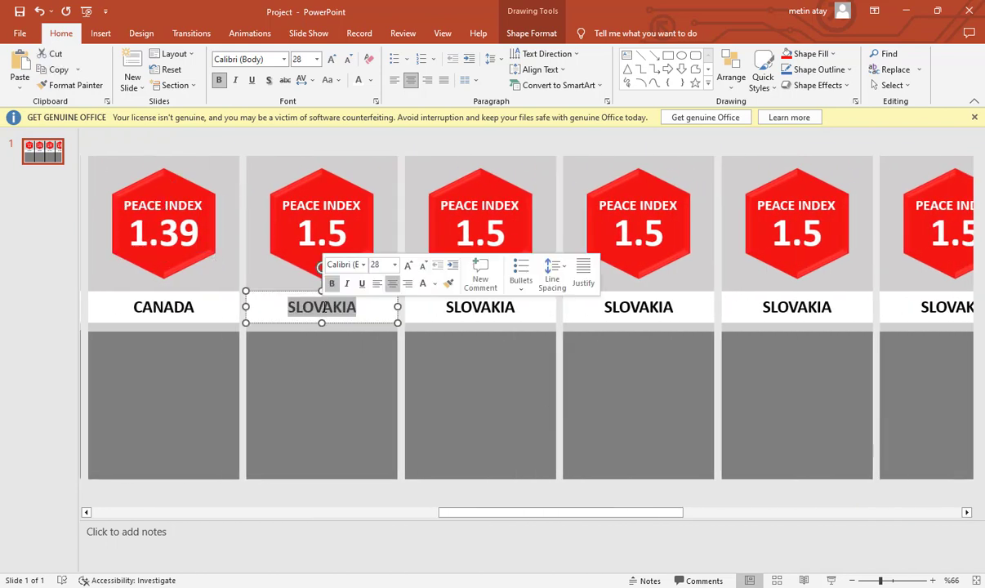
{"action": "type", "text": "SWITZERLAND"}
{"action": "left_click", "coordinate": [480, 222]}
{"action": "type", "text": "1.34"}
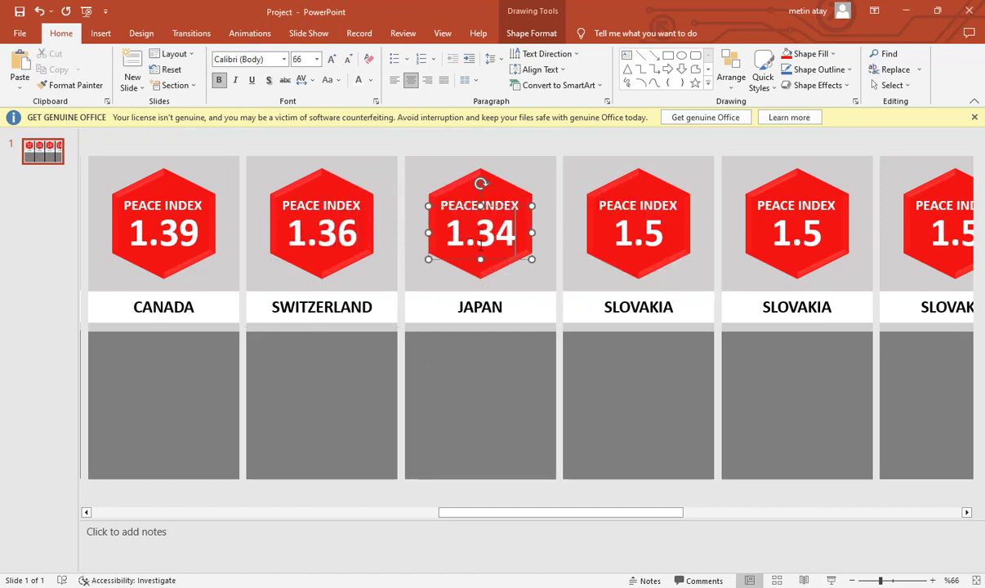
{"action": "double_click", "coordinate": [638, 306]}
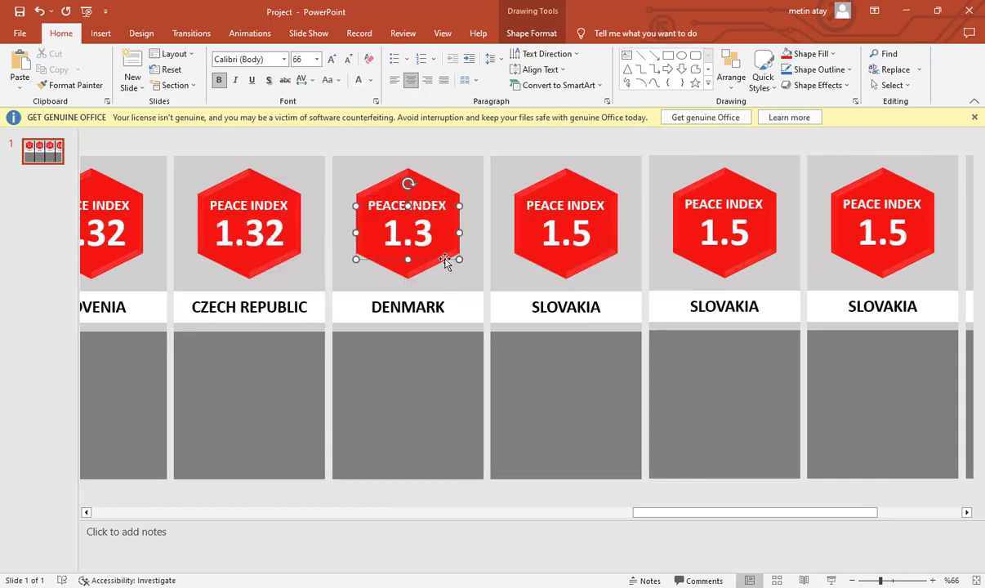
{"action": "left_click", "coordinate": [565, 233]}
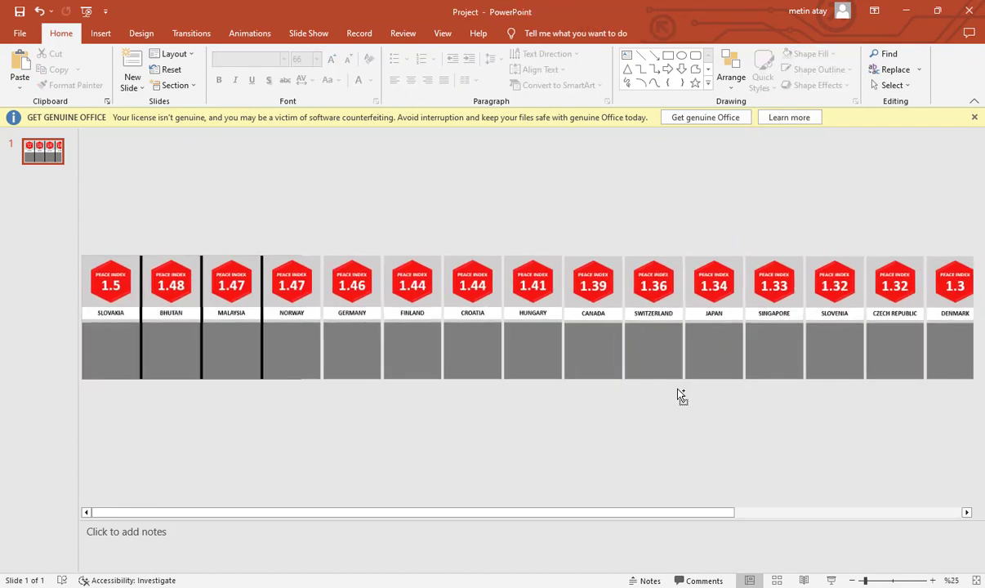
Step: Move the flag folder aside and place the Slovakia flag map on the first card
{"action": "left_click", "coordinate": [110, 349]}
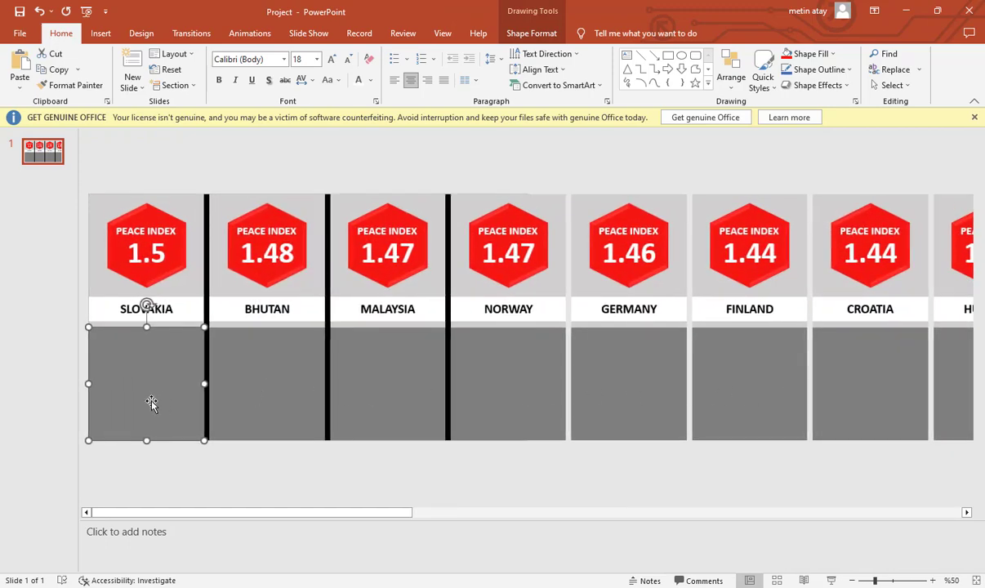
{"action": "mouse_move", "coordinate": [134, 408]}
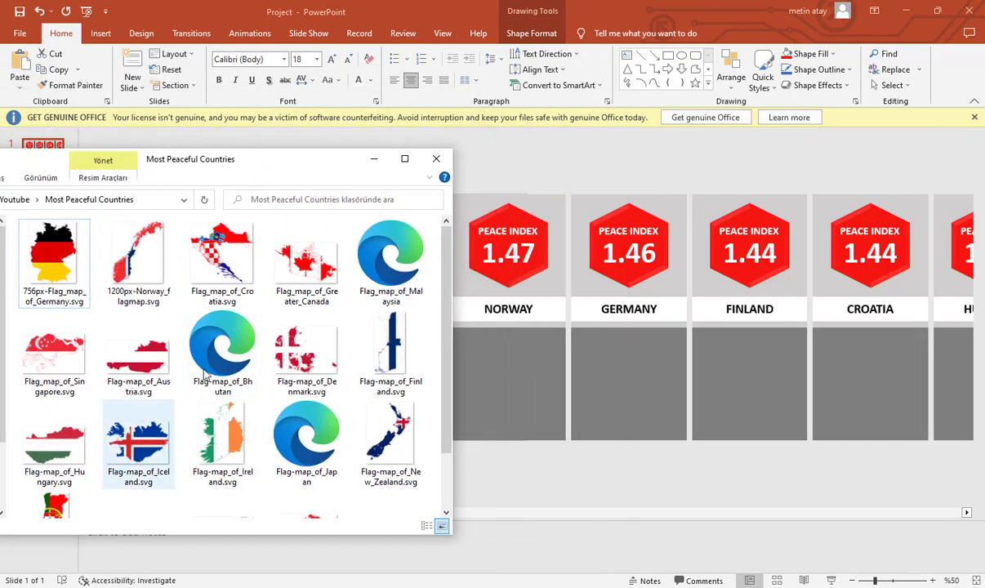
{"action": "scroll", "scroll_direction": "down", "scroll_amount": 3}
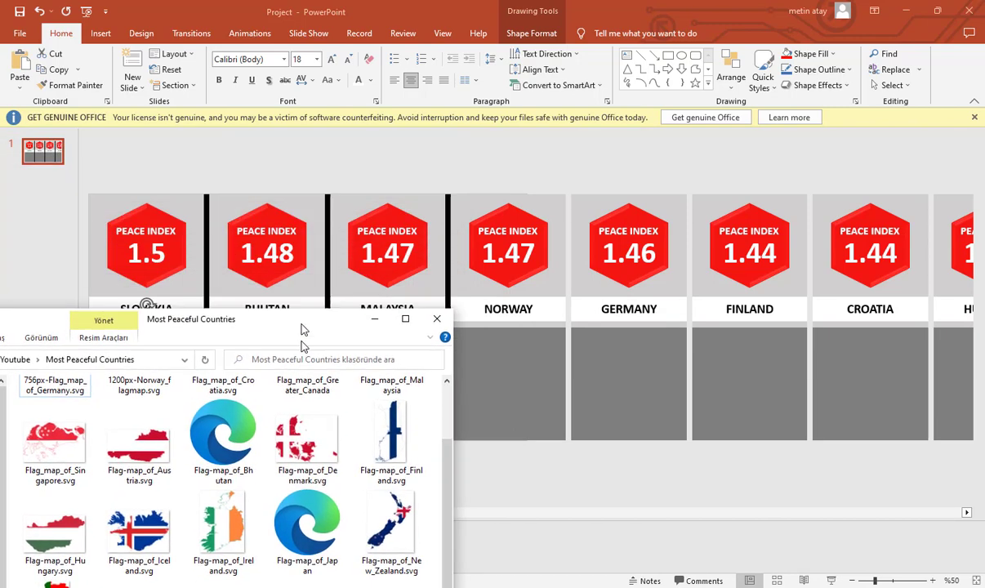
{"action": "left_click_drag", "start_coordinate": [246, 318], "coordinate": [245, 194]}
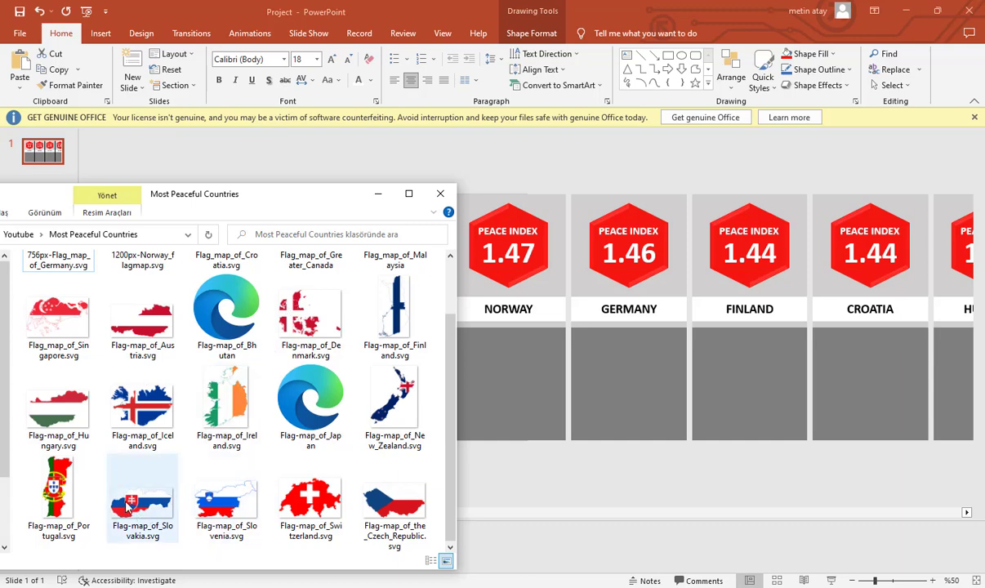
{"action": "double_click", "coordinate": [142, 498]}
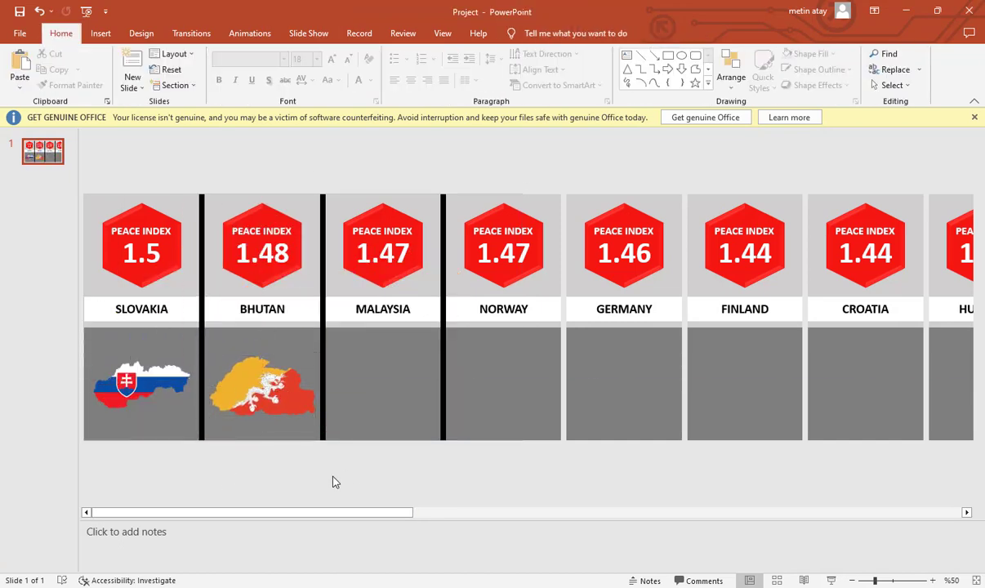
Step: Position the Malaysia, Switzerland and Iceland flag maps inside their card panels
{"action": "left_click", "coordinate": [382, 384]}
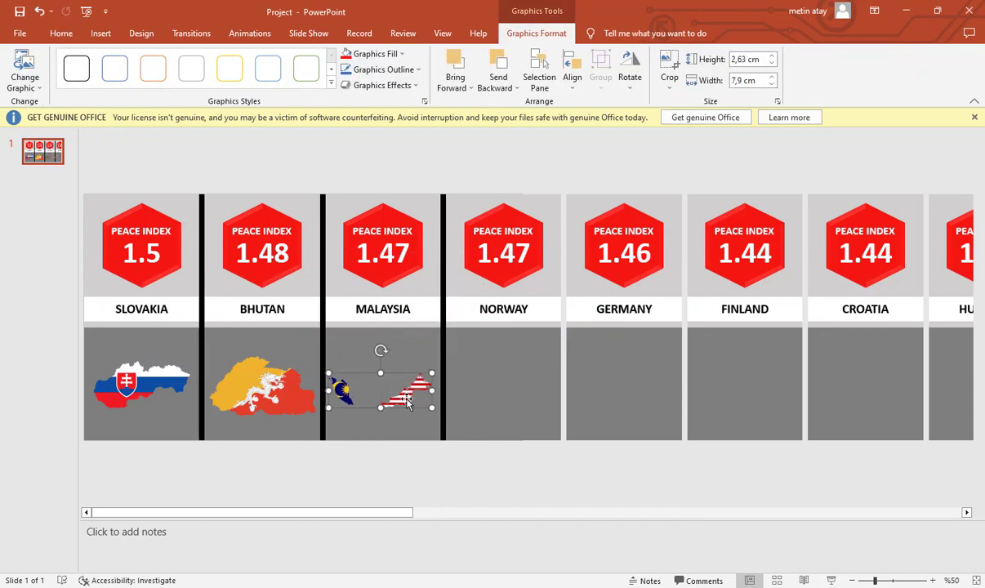
{"action": "left_click", "coordinate": [503, 384]}
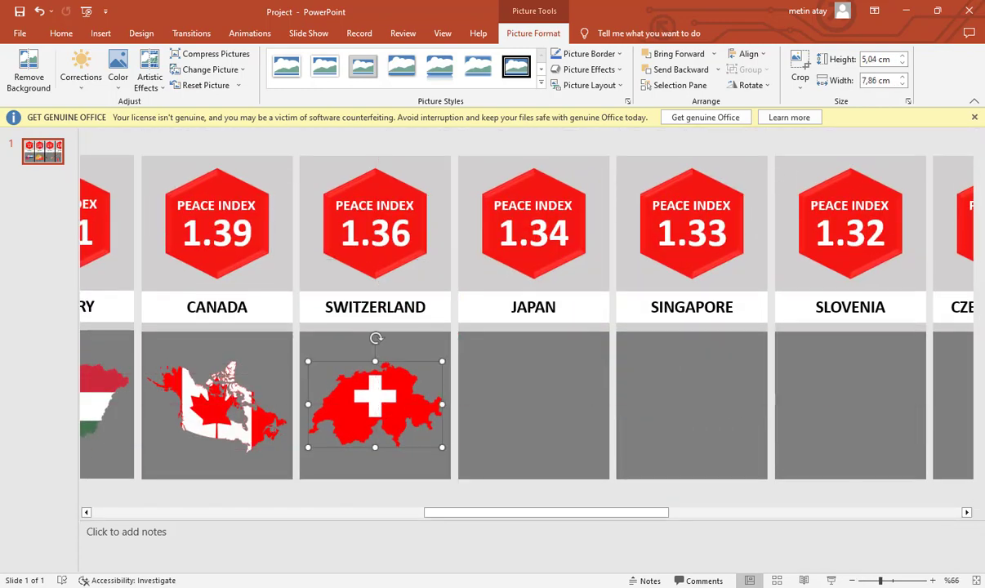
{"action": "left_click", "coordinate": [553, 404]}
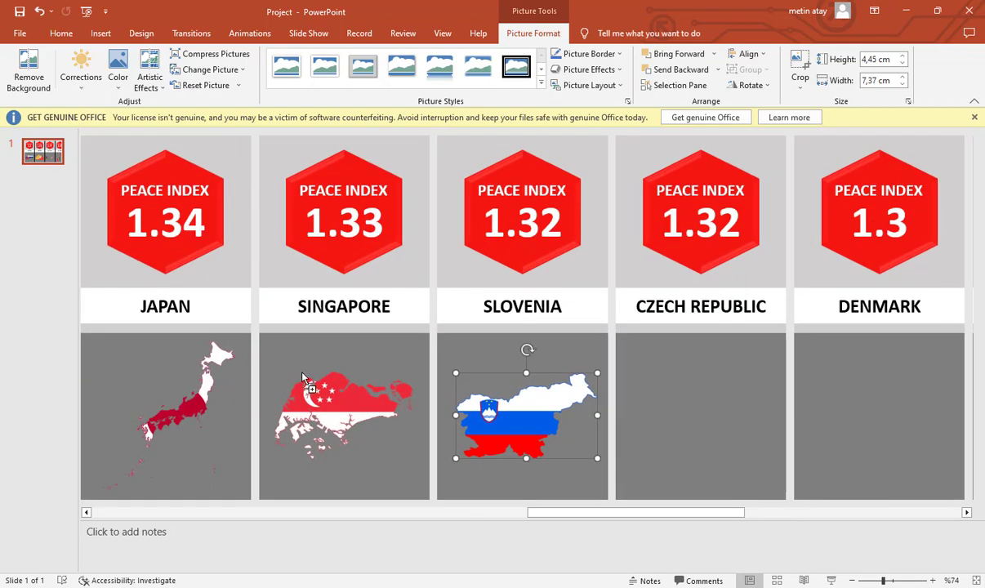
{"action": "scroll", "scroll_direction": "right", "scroll_amount": 3}
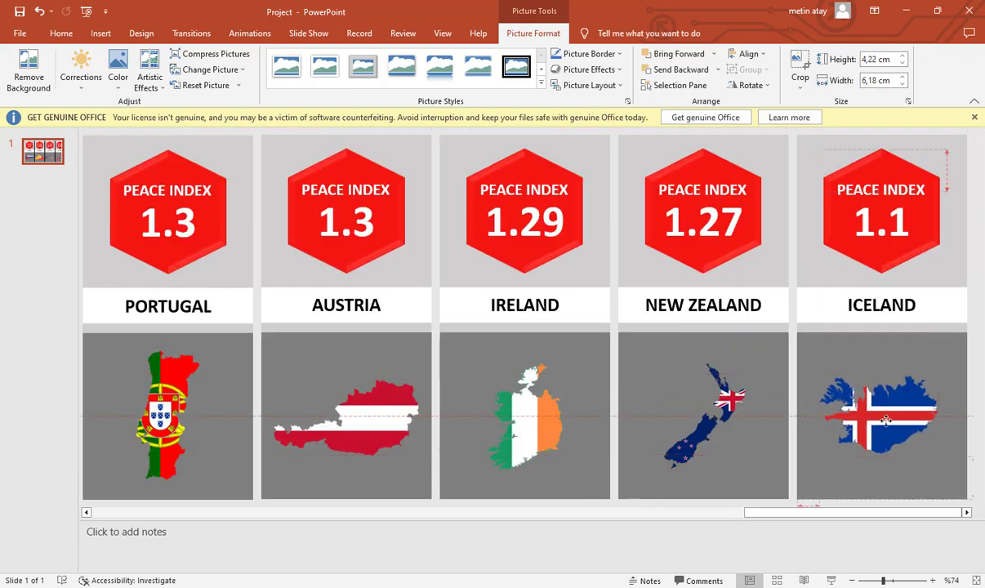
{"action": "left_click", "coordinate": [880, 416]}
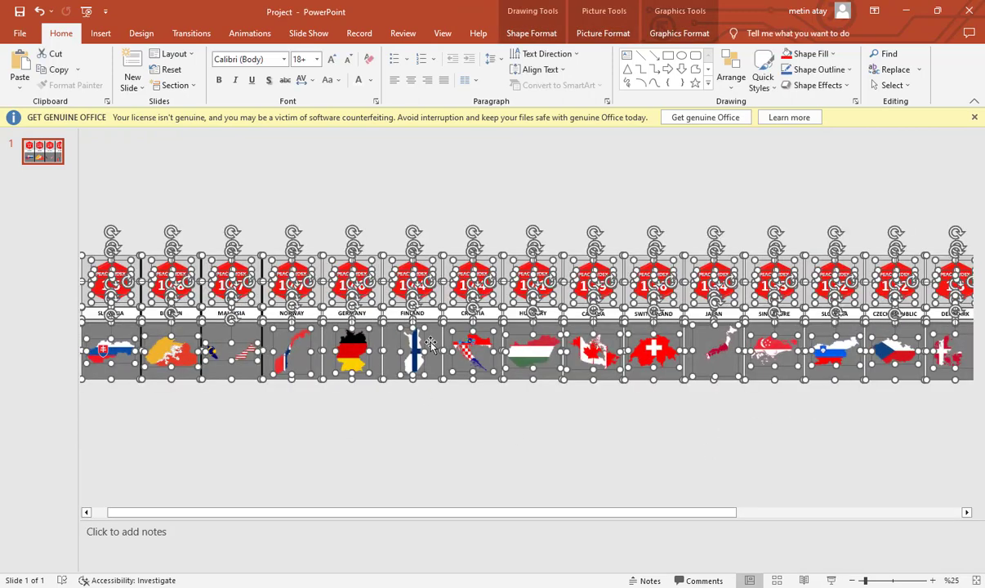
Step: Group all the country cards and give the group a Lines motion path
{"action": "right_click", "coordinate": [432, 342]}
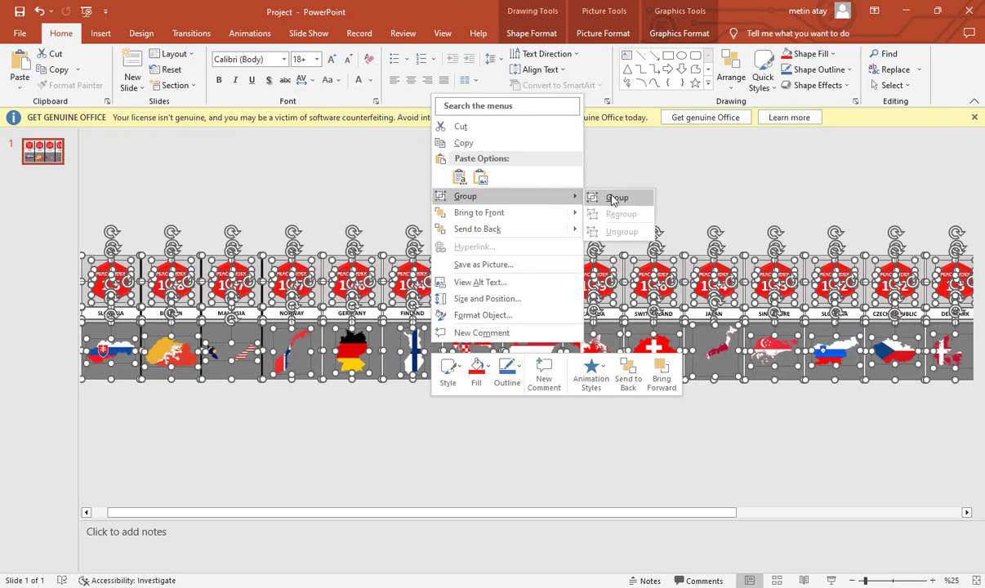
{"action": "left_click", "coordinate": [617, 198]}
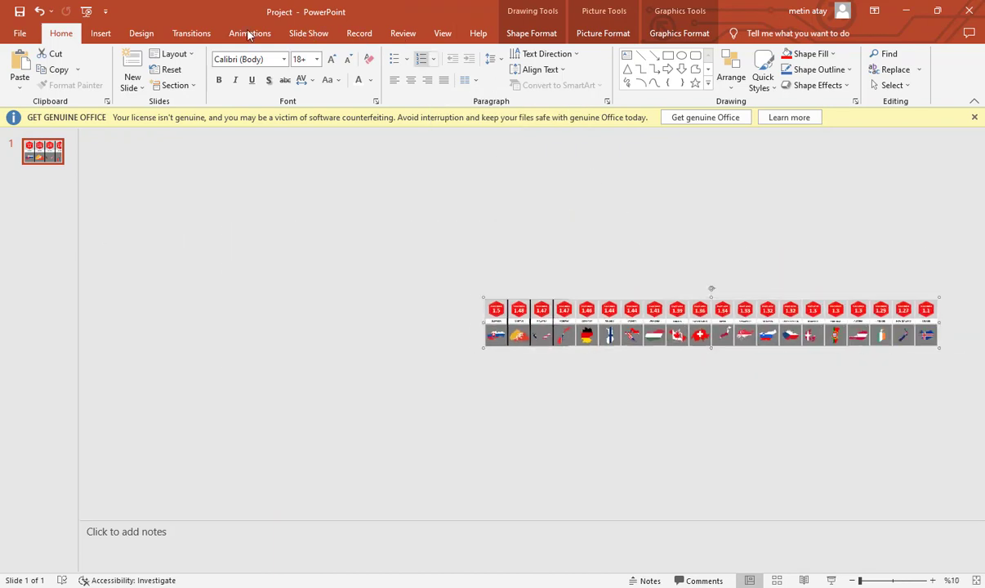
{"action": "left_click", "coordinate": [249, 33]}
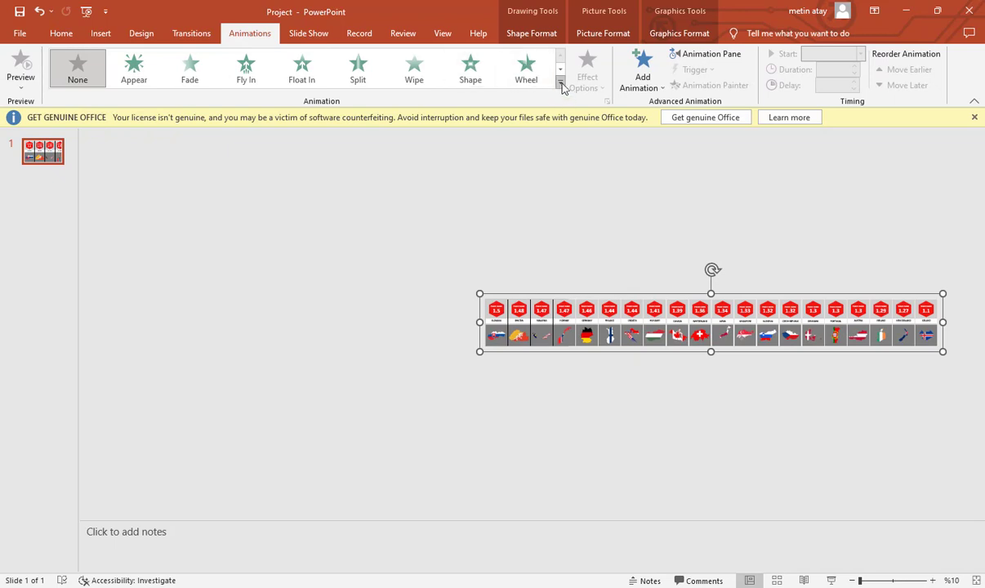
{"action": "left_click", "coordinate": [560, 89]}
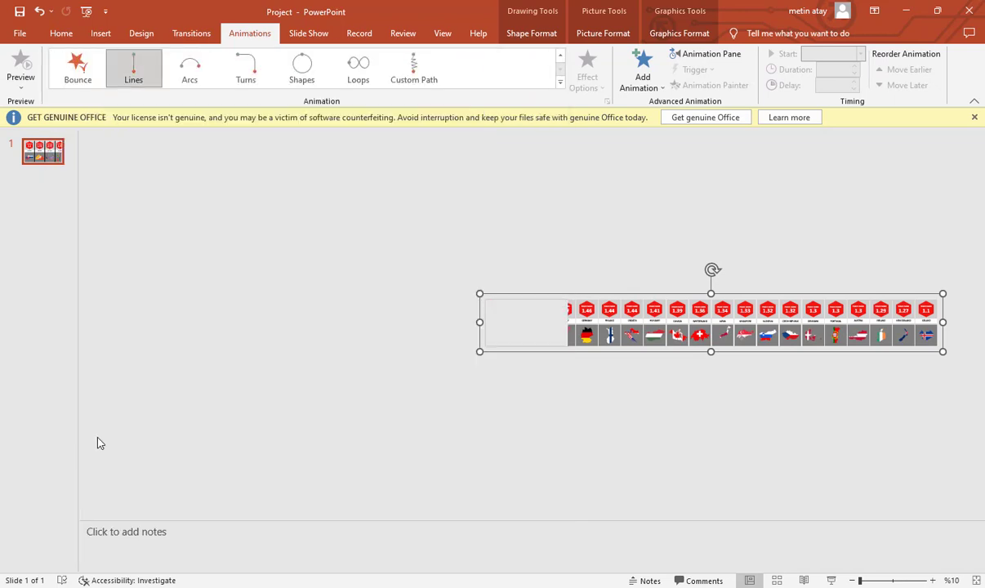
{"action": "left_click", "coordinate": [587, 69]}
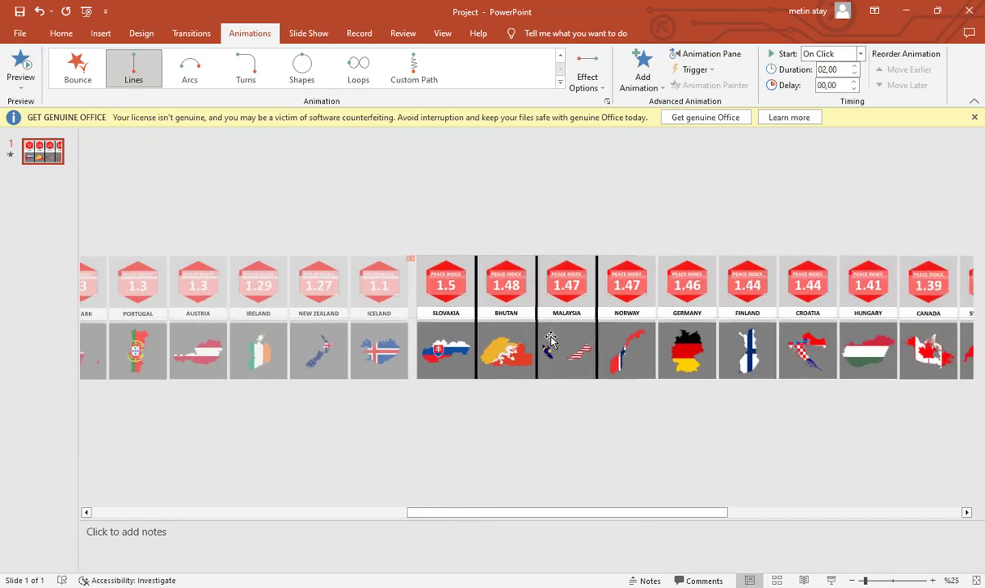
Step: Set the group animation to With Previous, 1.5 s delay, 130-second duration
{"action": "left_click", "coordinate": [710, 53]}
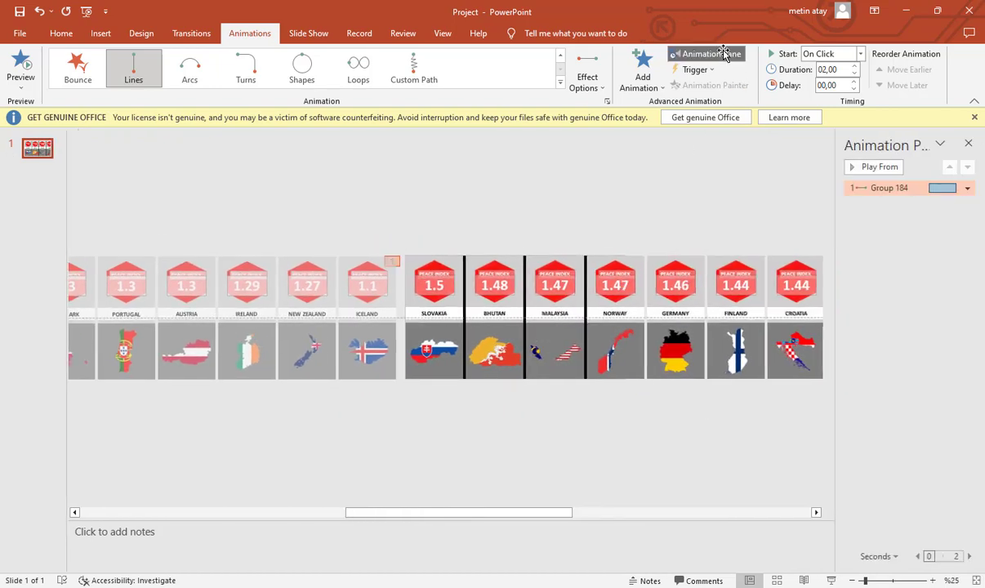
{"action": "left_click", "coordinate": [967, 187]}
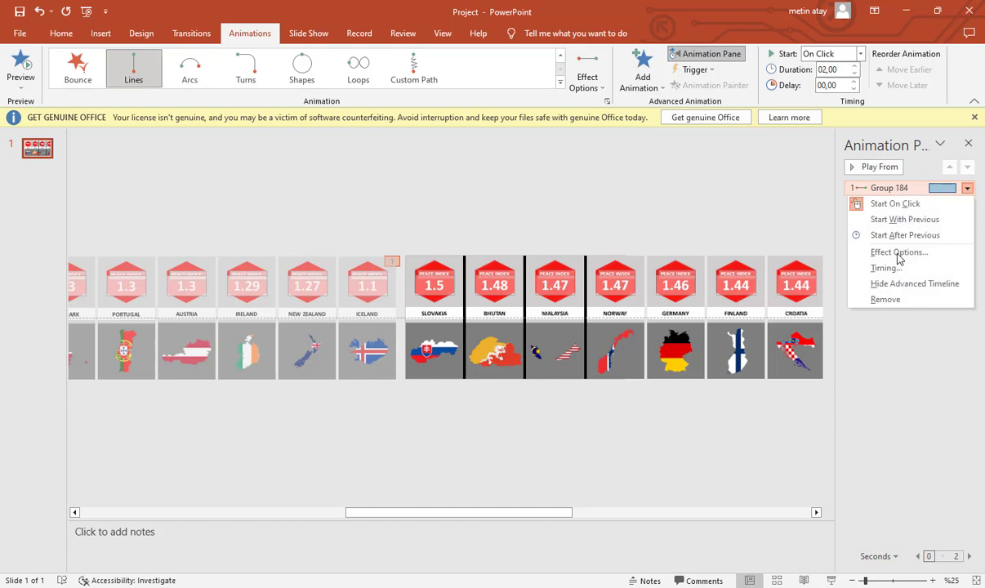
{"action": "left_click", "coordinate": [898, 251]}
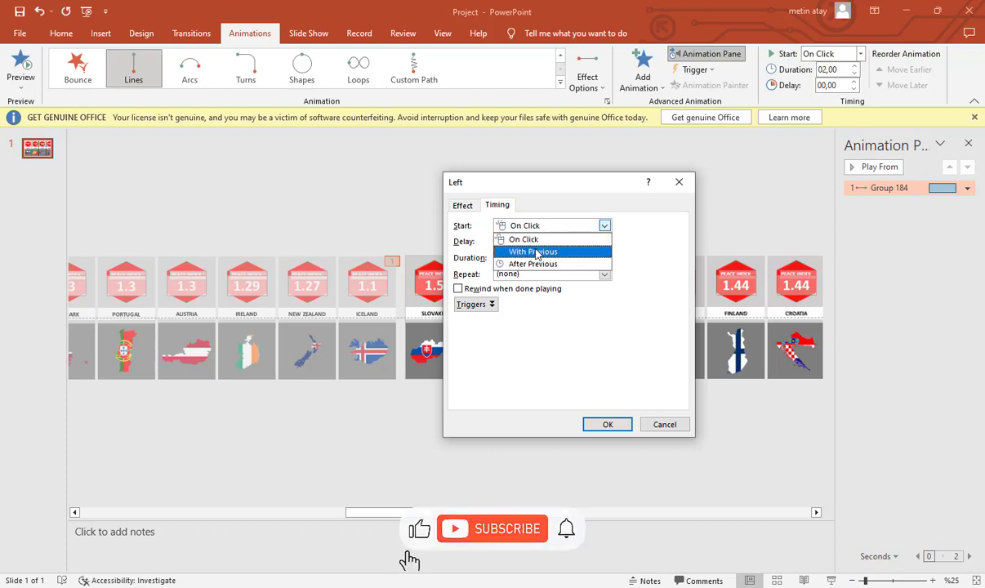
{"action": "left_click", "coordinate": [533, 252]}
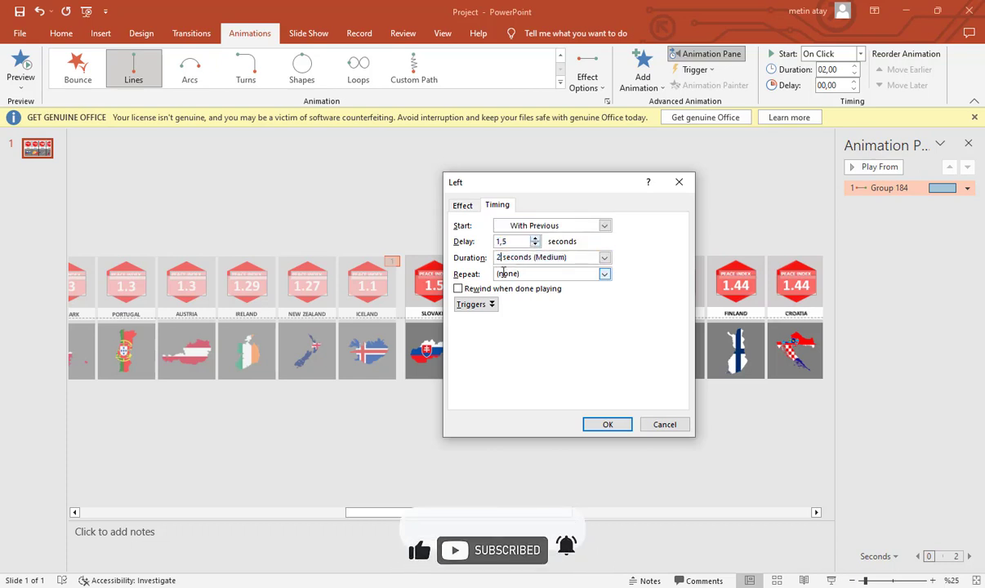
{"action": "type", "text": "130"}
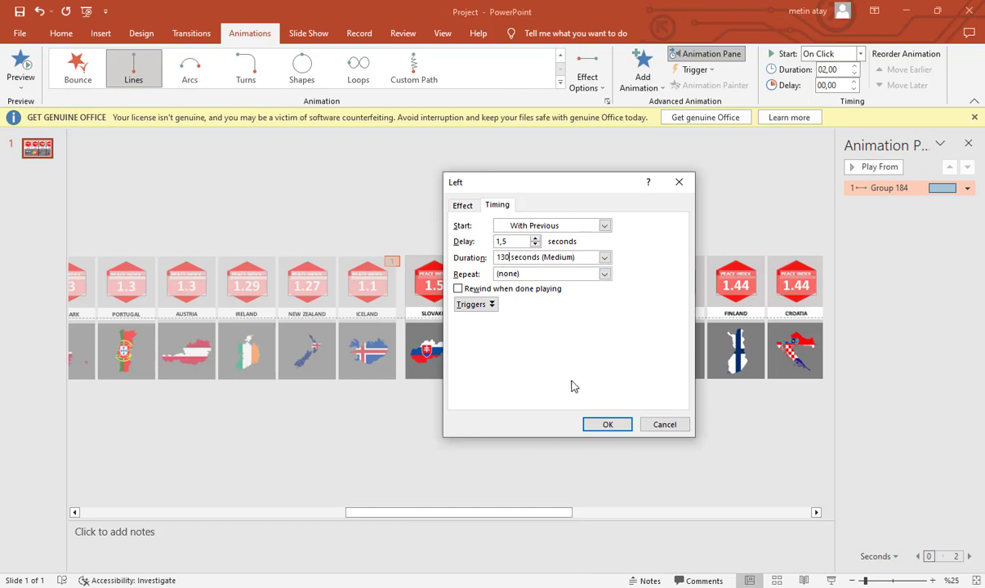
{"action": "left_click", "coordinate": [607, 424]}
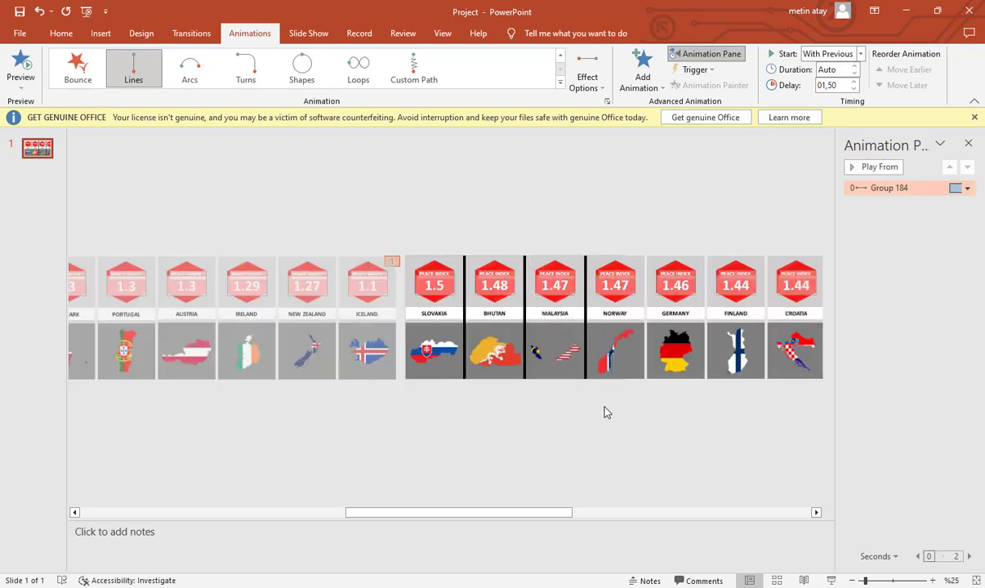
{"action": "left_click", "coordinate": [852, 580]}
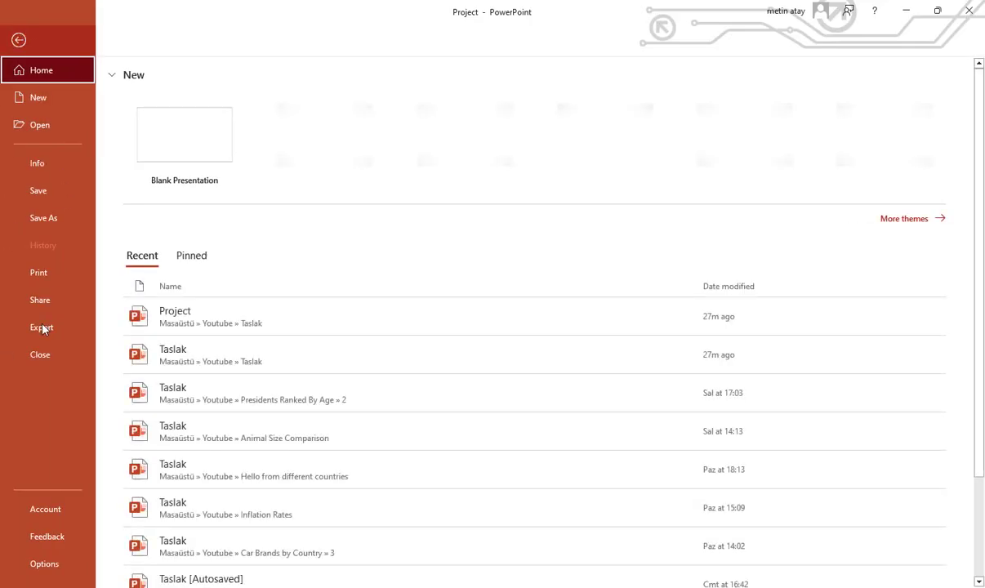
Step: Export the slide as a Full HD (1080p) video with Create a Video
{"action": "left_click", "coordinate": [41, 327]}
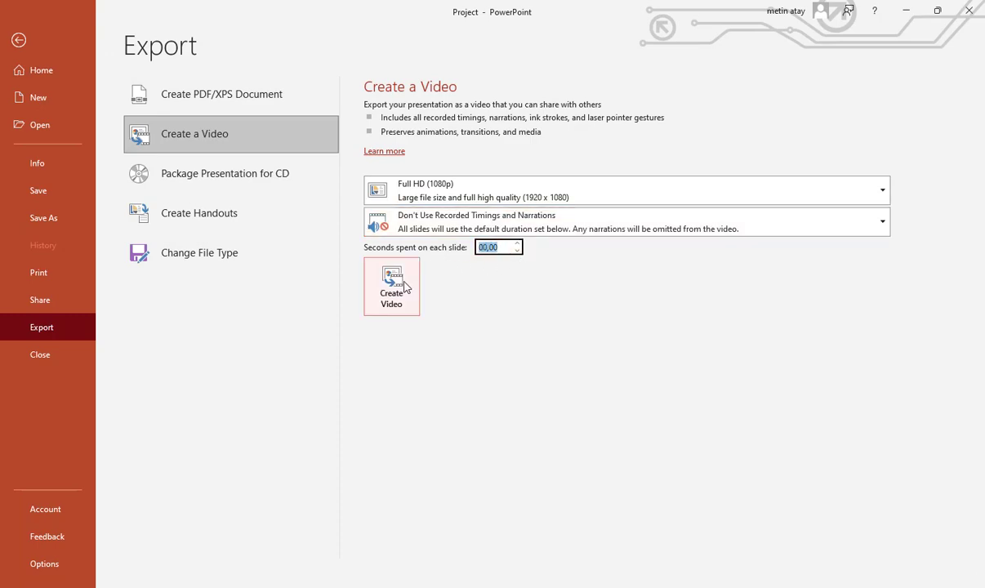
{"action": "left_click", "coordinate": [391, 286]}
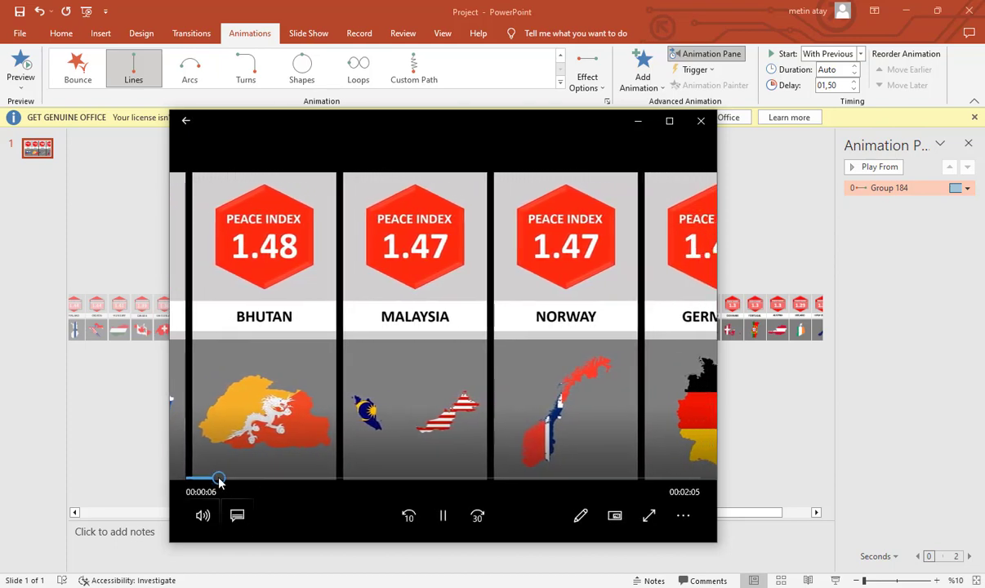
Step: Seek through the Singapore, Slovenia and New Zealand cards to the final Iceland card
{"action": "left_click_drag", "start_coordinate": [219, 478], "coordinate": [464, 478]}
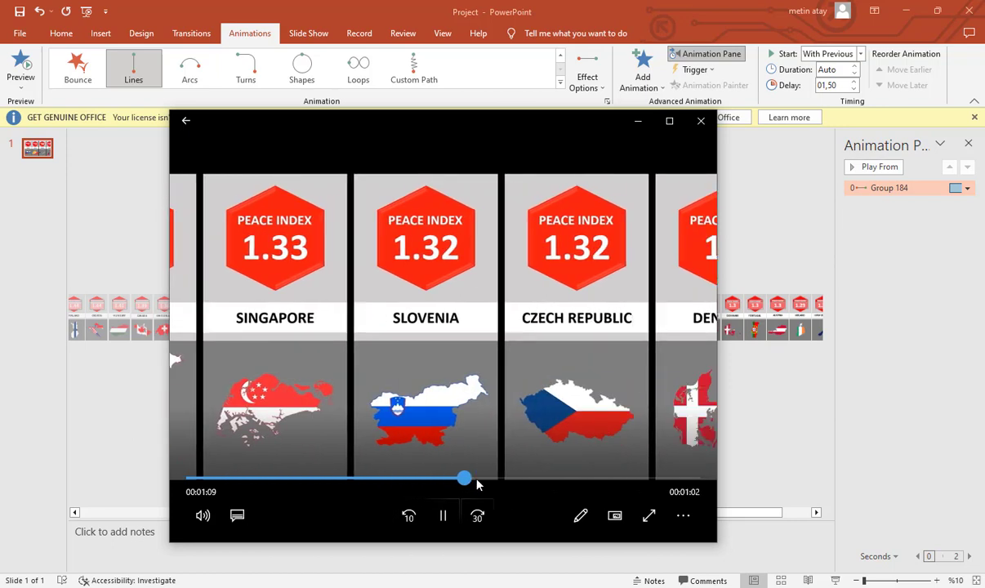
{"action": "left_click_drag", "start_coordinate": [464, 477], "coordinate": [630, 478]}
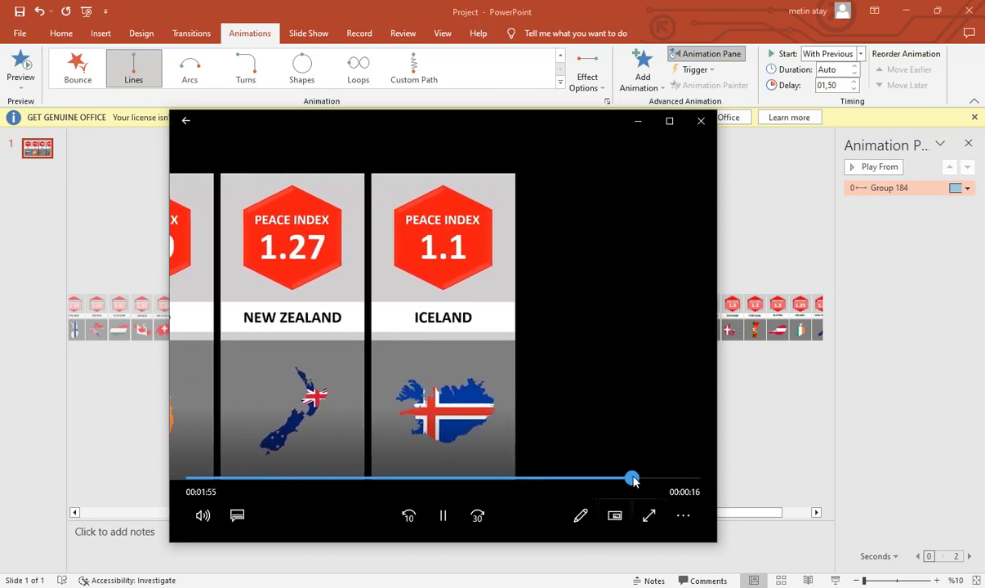
{"action": "left_click_drag", "start_coordinate": [633, 478], "coordinate": [601, 478]}
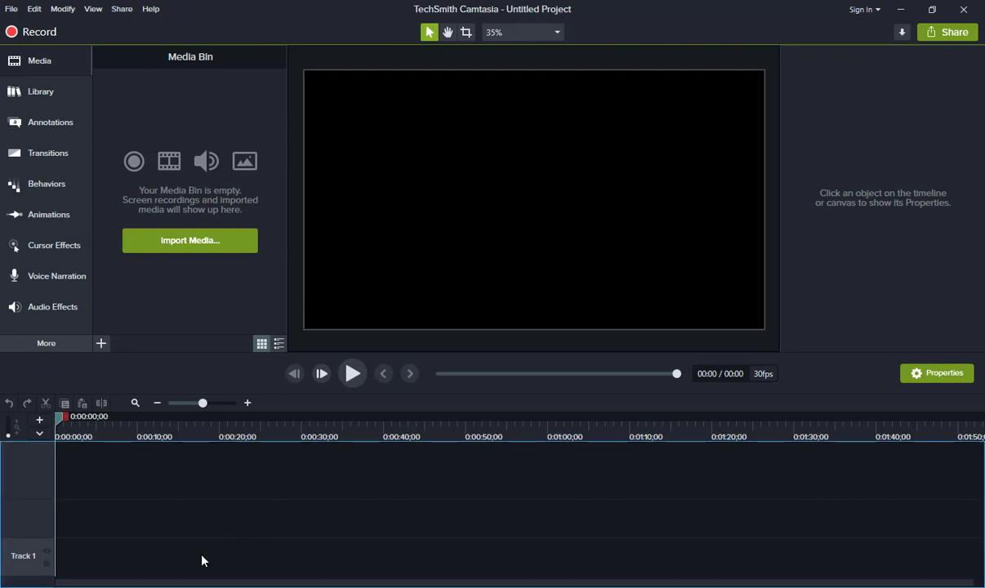
{"action": "mouse_move", "coordinate": [195, 558]}
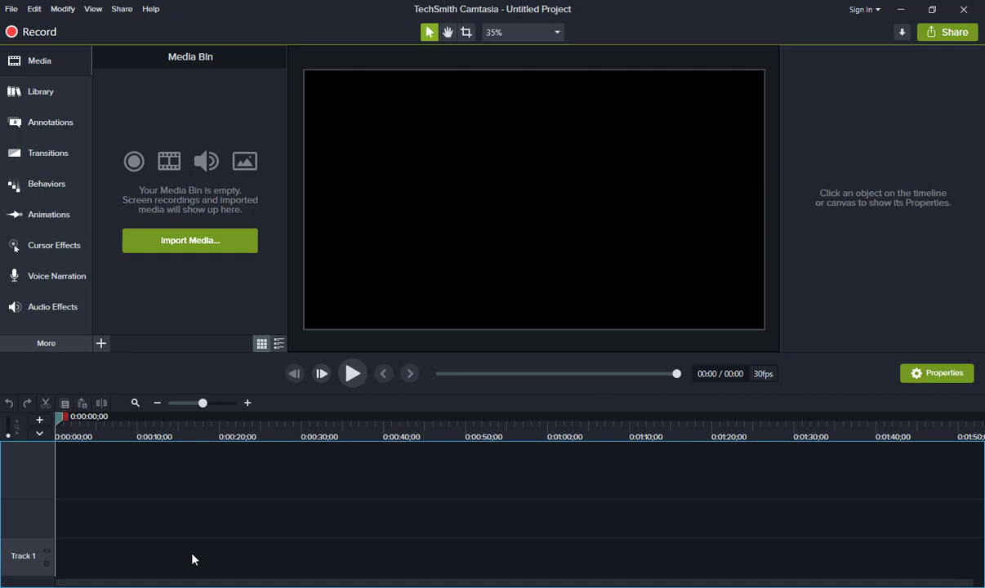
Step: Import Project.mp4 and place Outro.mp4 on the timeline right after the card video
{"action": "left_click", "coordinate": [190, 241]}
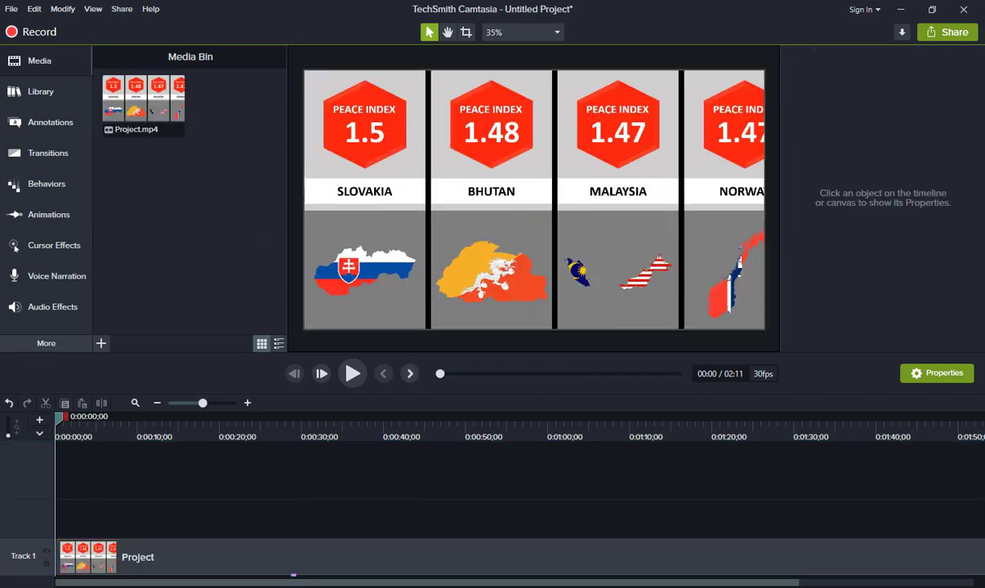
{"action": "left_click", "coordinate": [534, 200]}
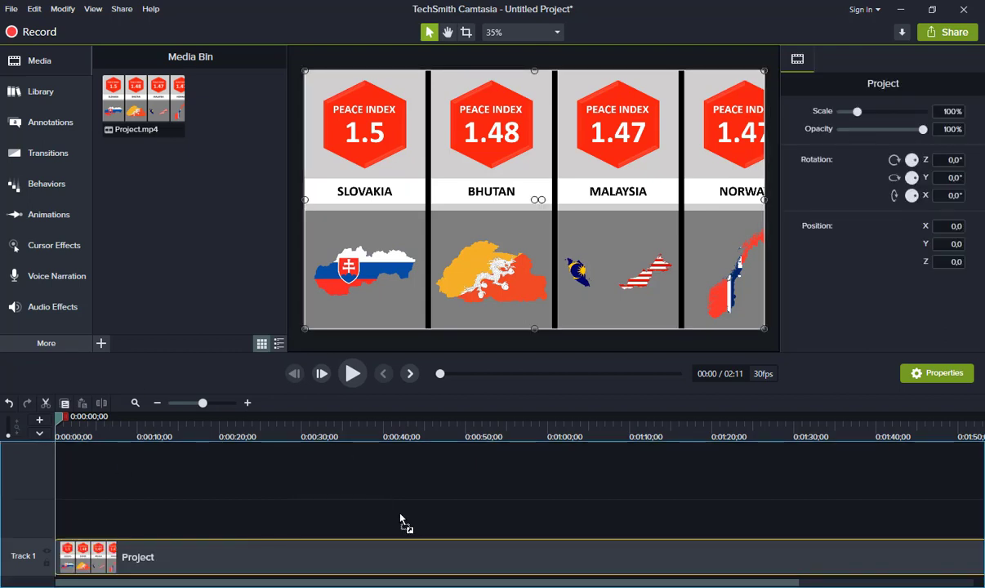
{"action": "left_click_drag", "start_coordinate": [235, 98], "coordinate": [432, 519]}
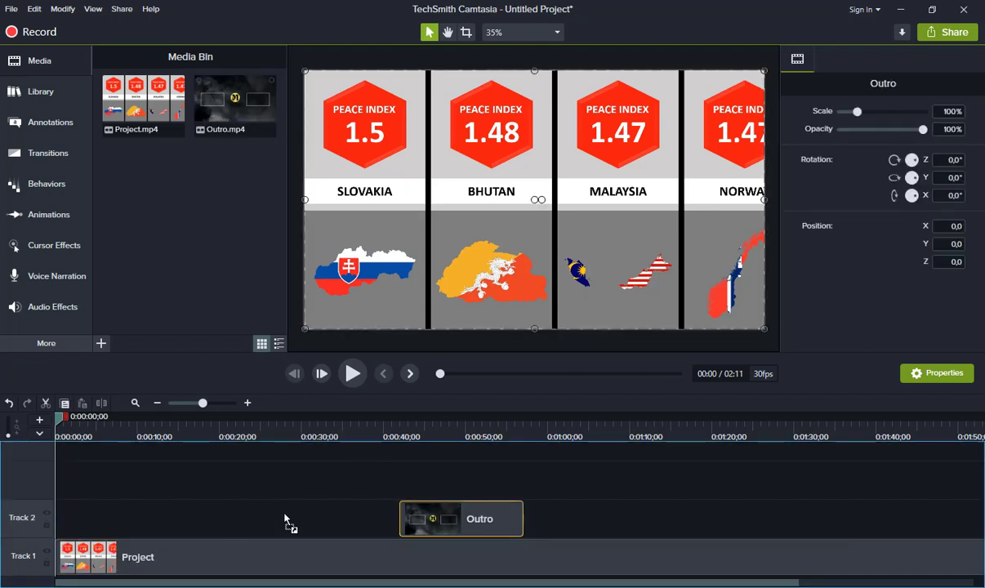
{"action": "left_click_drag", "start_coordinate": [142, 168], "coordinate": [602, 480]}
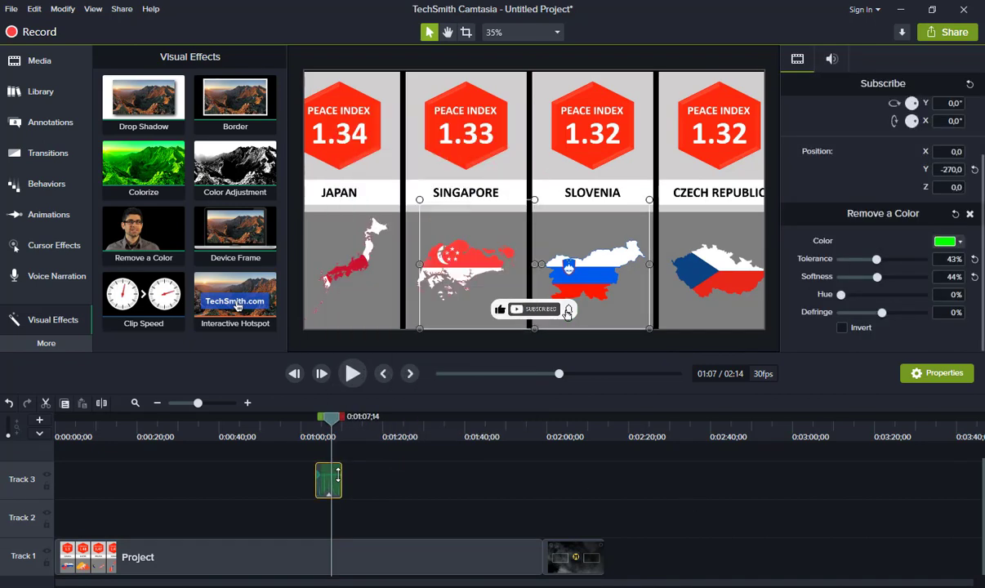
Step: Preview the subscribe bar, then trim the Girasol music to end with the video
{"action": "left_click", "coordinate": [353, 373]}
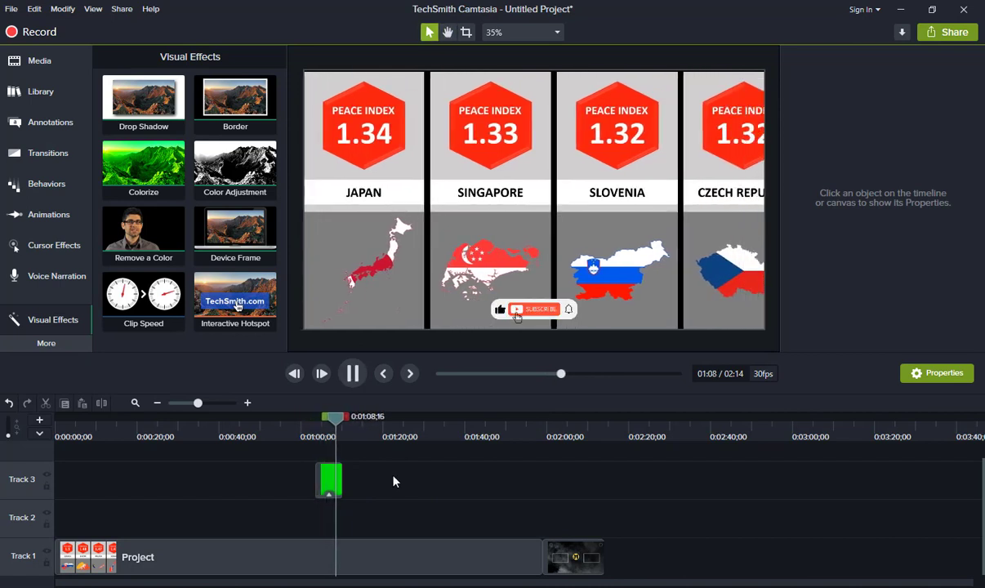
{"action": "left_click", "coordinate": [352, 373]}
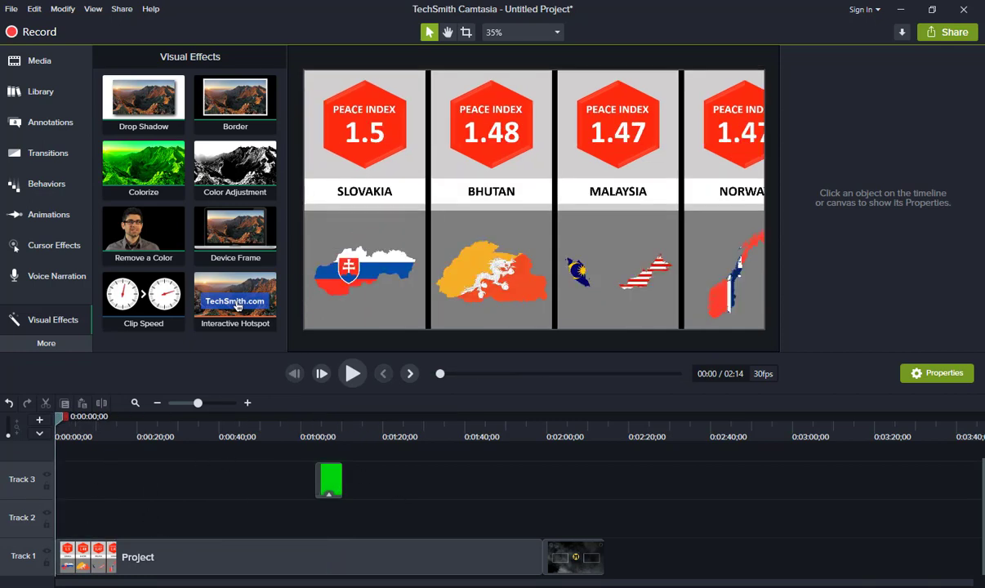
{"action": "mouse_move", "coordinate": [152, 519]}
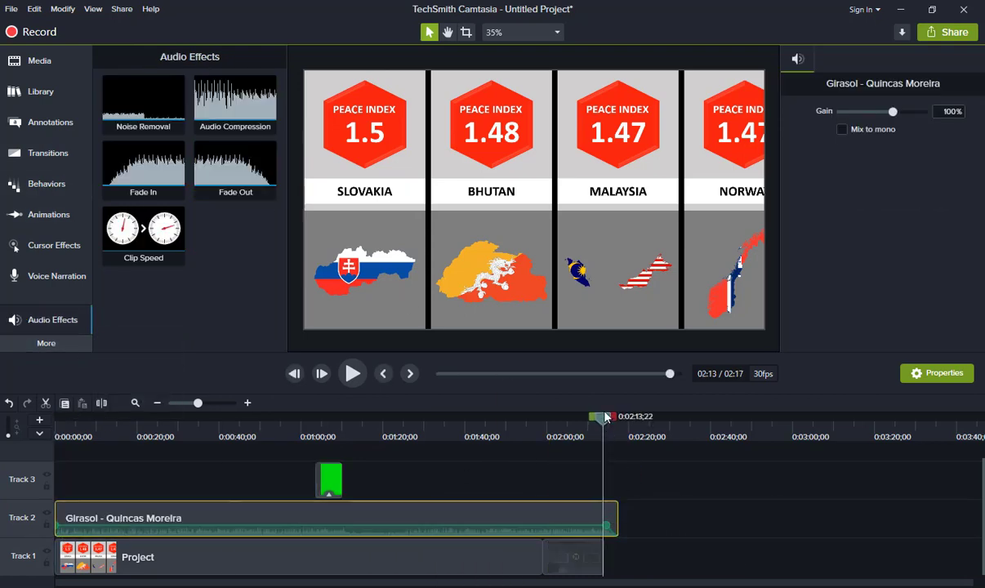
{"action": "left_click_drag", "start_coordinate": [597, 416], "coordinate": [612, 416]}
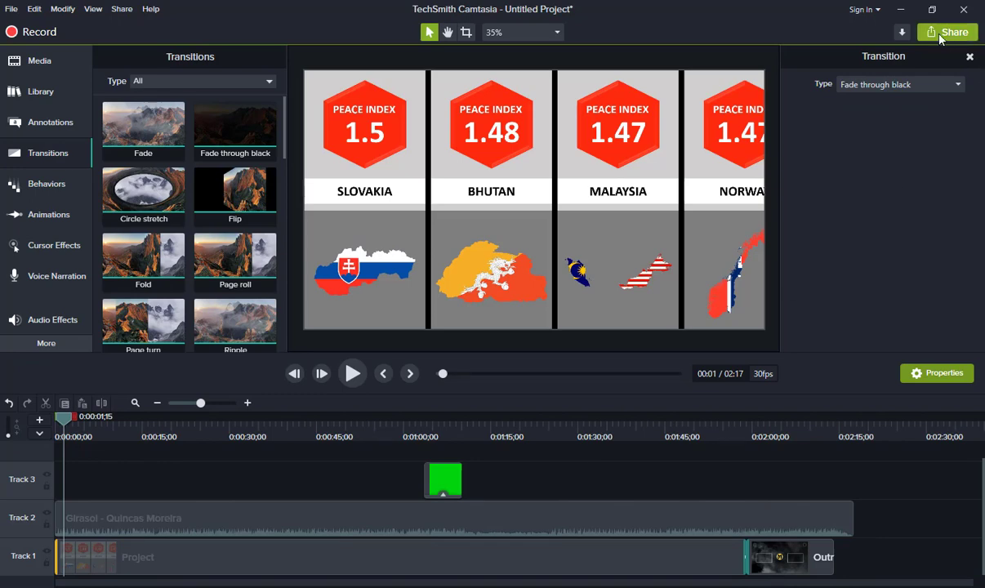
Step: Export a local file named Most Peaceful Countries.mp4 to its folder and start producing
{"action": "left_click", "coordinate": [948, 32]}
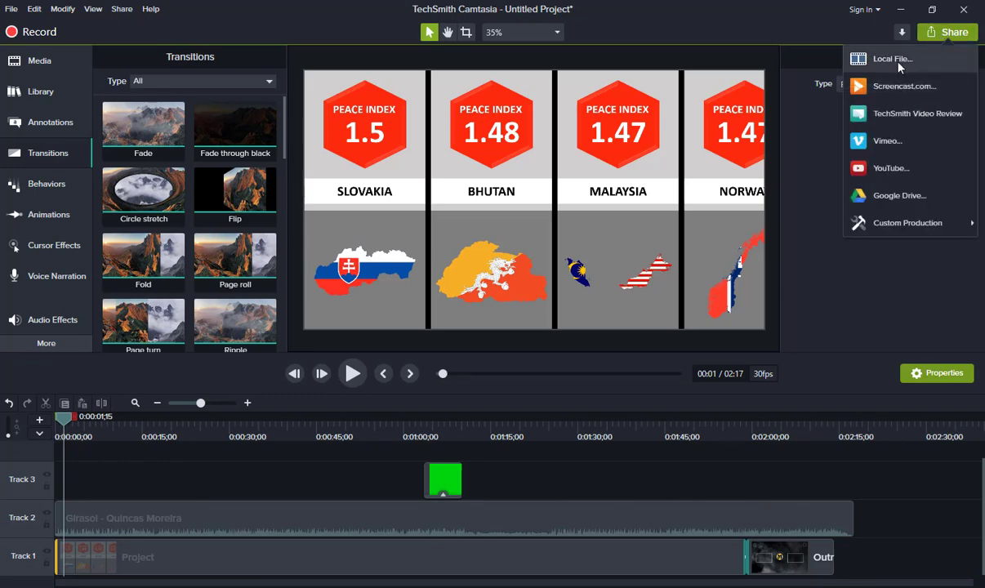
{"action": "left_click", "coordinate": [907, 222]}
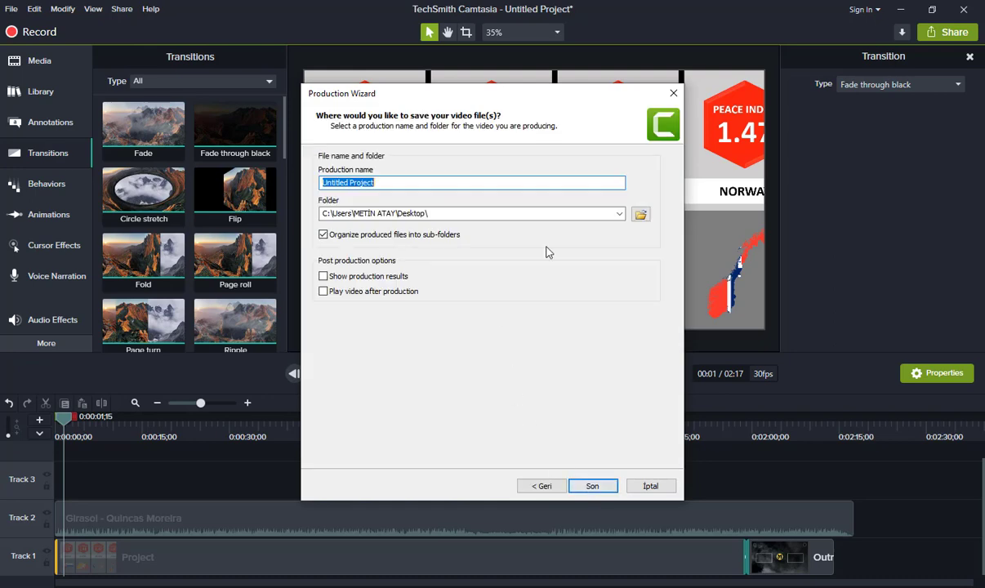
{"action": "left_click", "coordinate": [640, 214]}
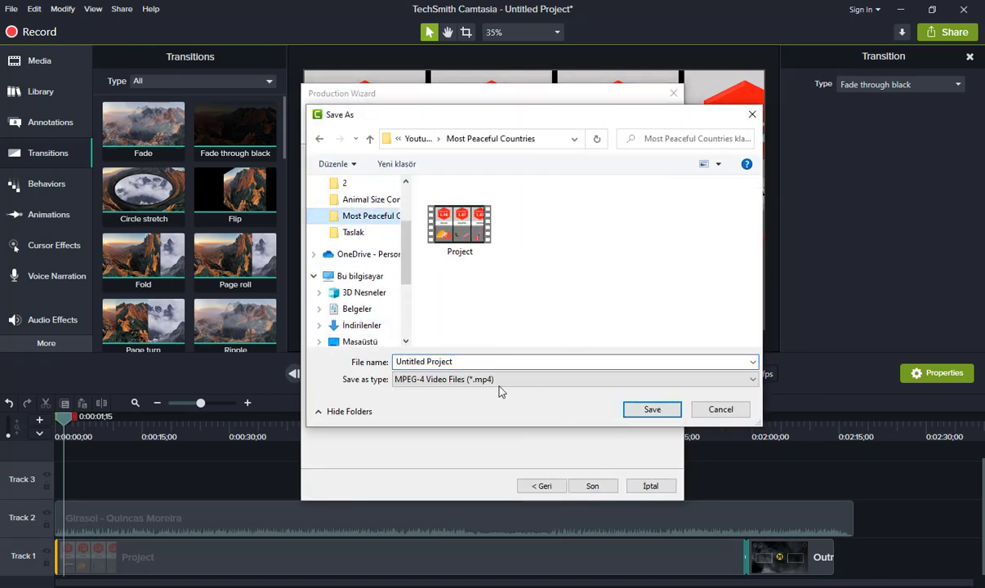
{"action": "type", "text": "Most Peaceful C"}
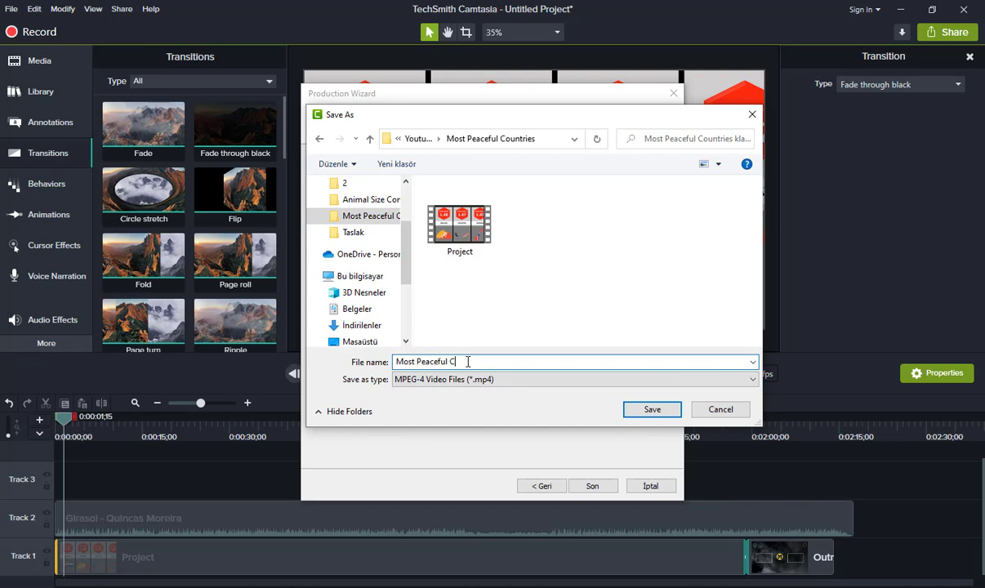
{"action": "left_click", "coordinate": [652, 410]}
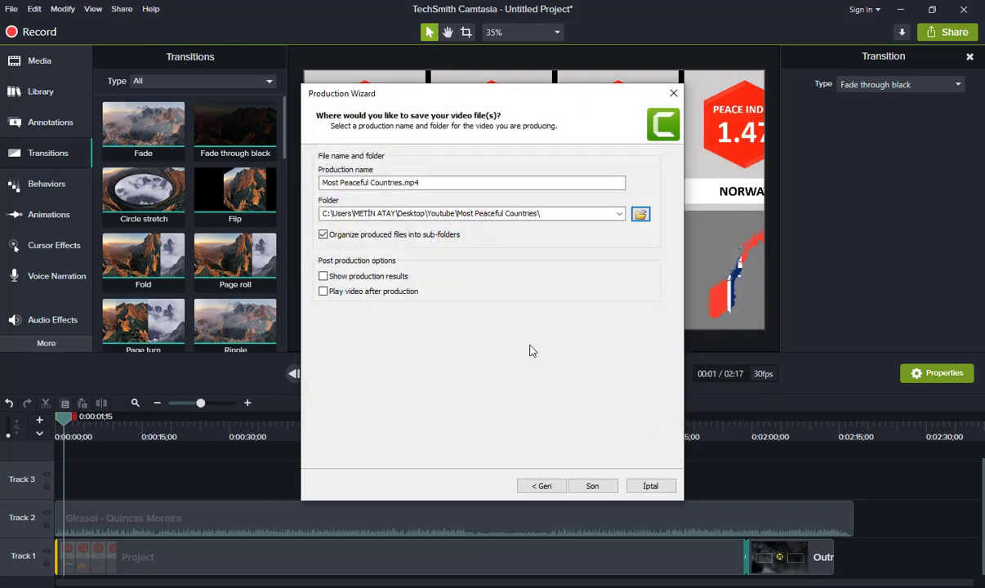
{"action": "left_click", "coordinate": [593, 486]}
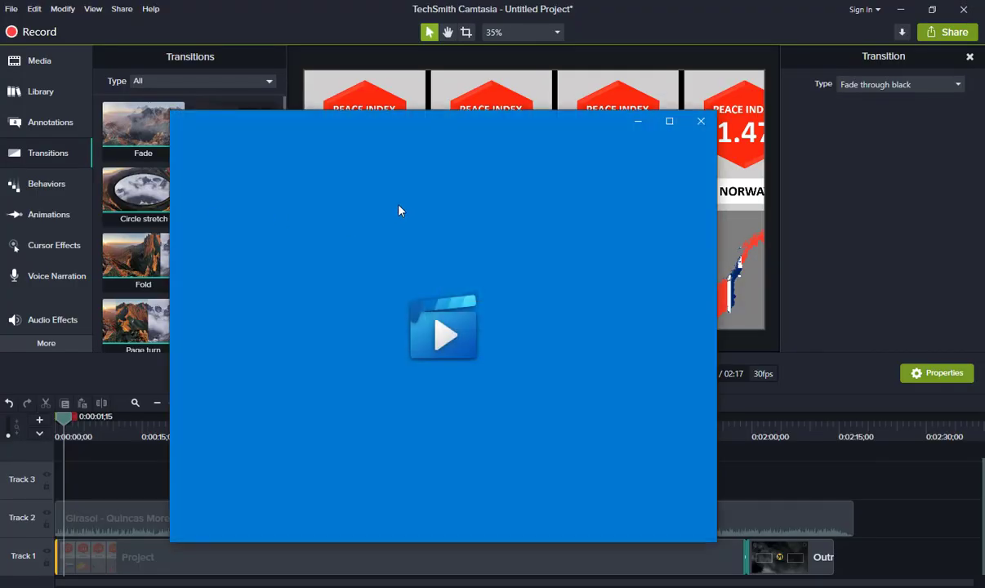
Step: Scrub past the Germany, Finland, Hungary and Canada cards and subscribe bar, then close the player
{"action": "left_click", "coordinate": [442, 331]}
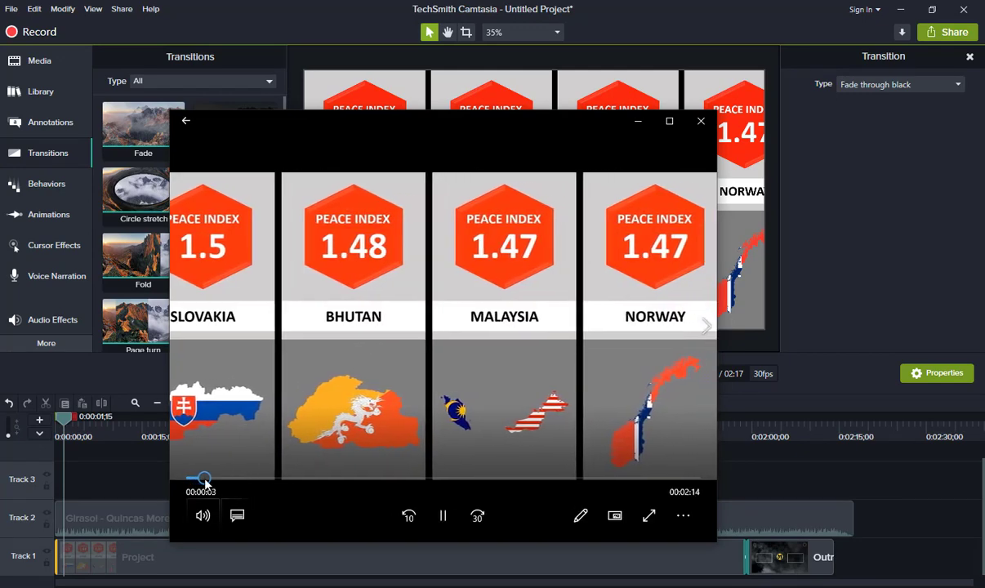
{"action": "left_click_drag", "start_coordinate": [203, 478], "coordinate": [294, 478]}
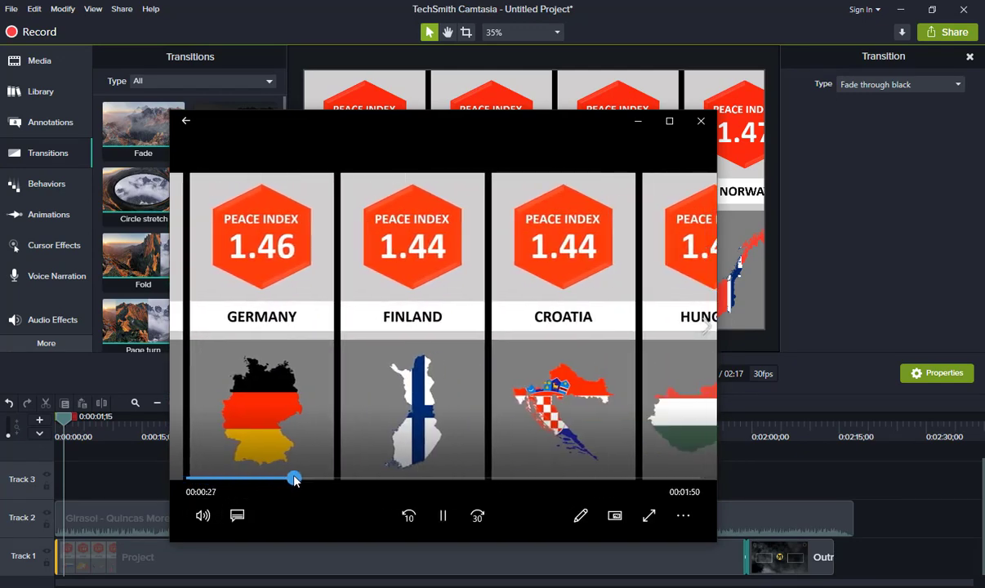
{"action": "left_click_drag", "start_coordinate": [294, 478], "coordinate": [368, 478]}
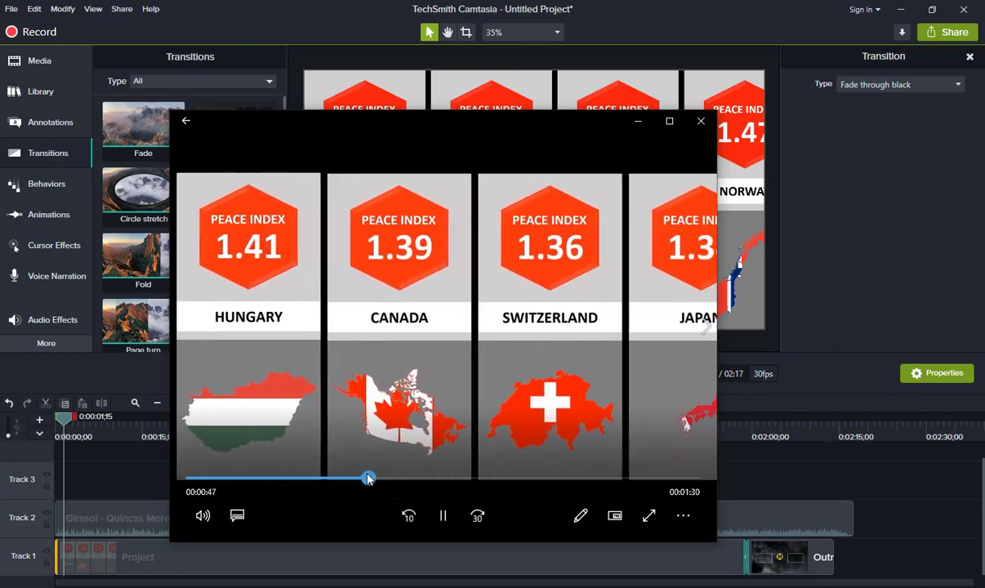
{"action": "left_click_drag", "start_coordinate": [368, 478], "coordinate": [430, 478]}
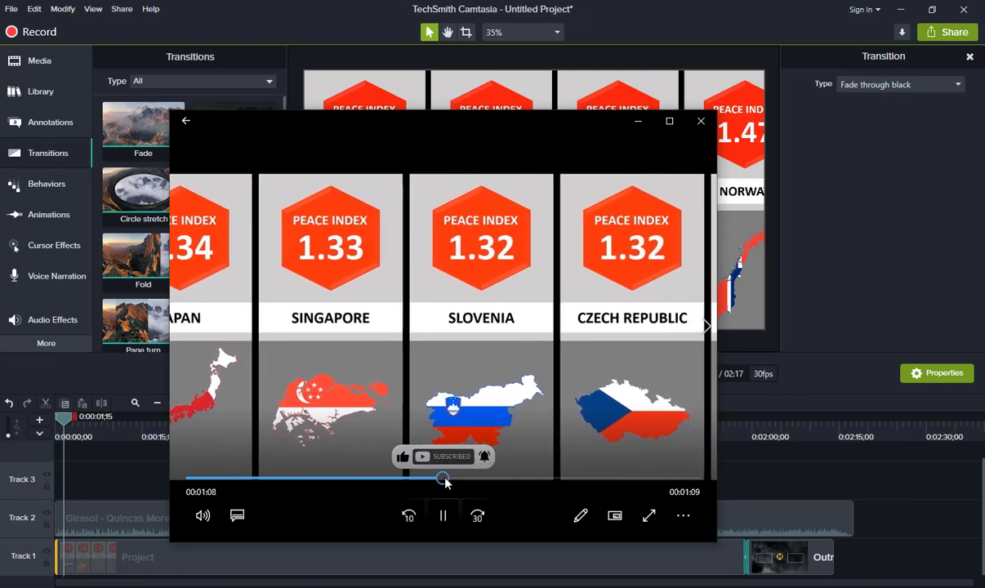
{"action": "left_click_drag", "start_coordinate": [444, 478], "coordinate": [615, 477]}
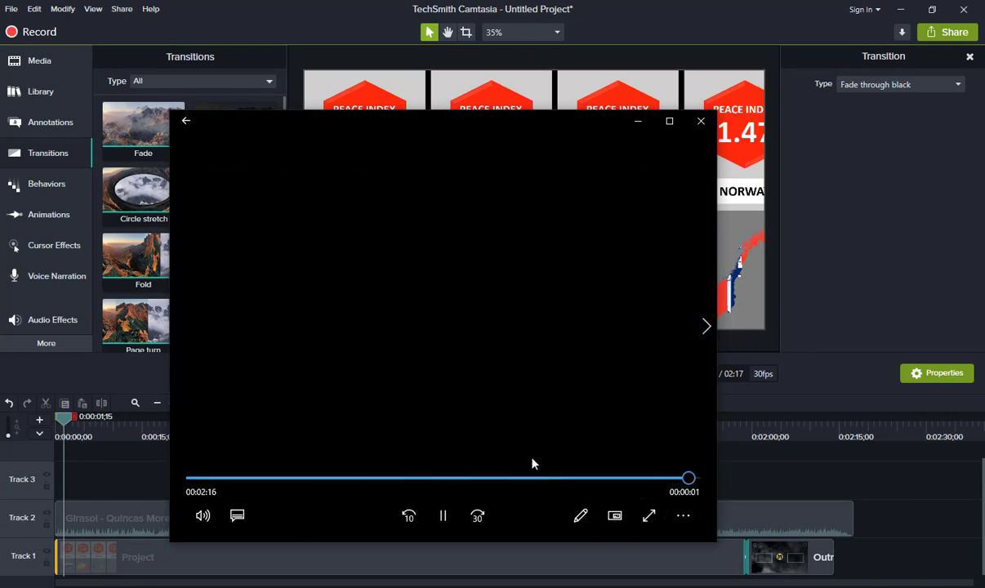
{"action": "left_click", "coordinate": [443, 515]}
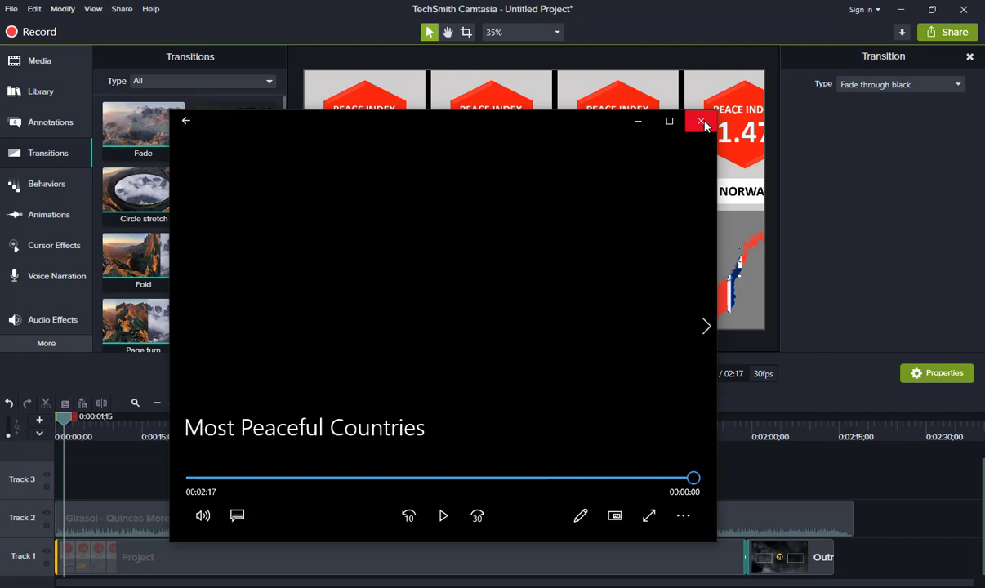
{"action": "left_click", "coordinate": [704, 121]}
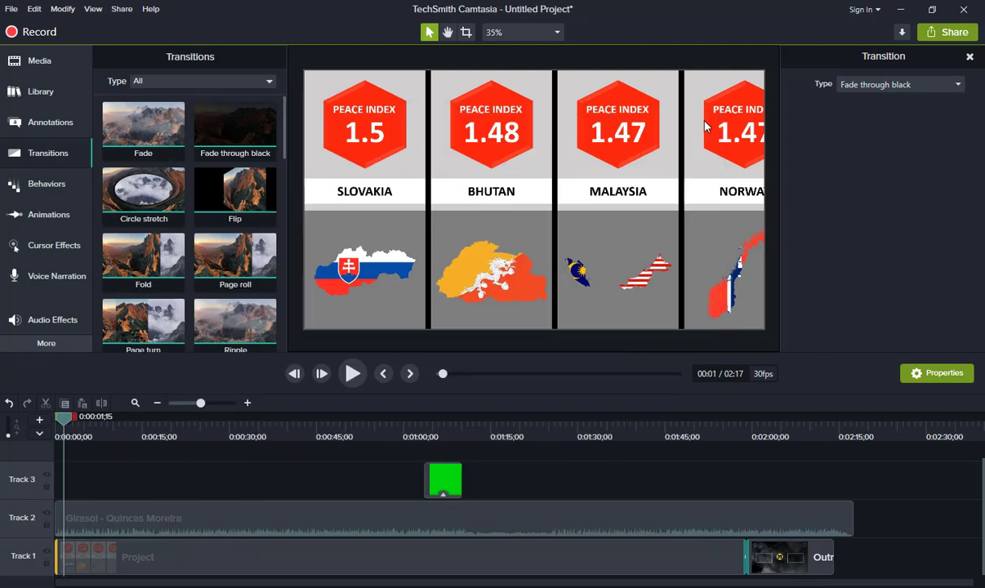